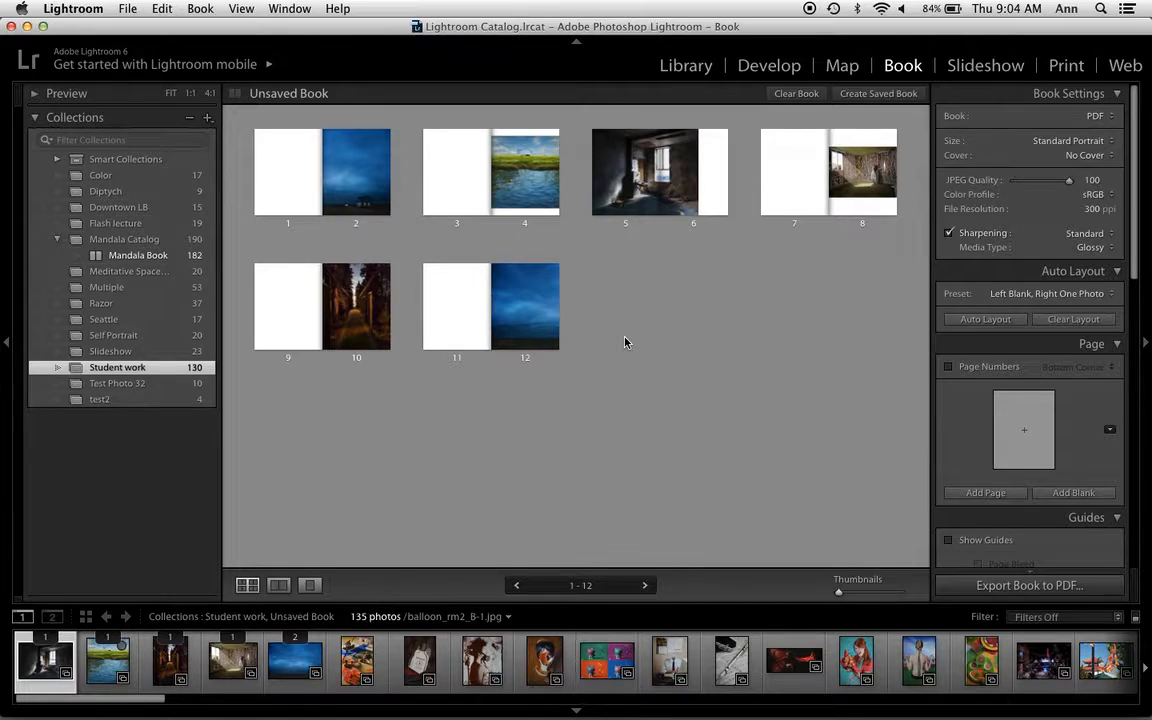
# Review the Book Settings, keeping the book as a PDF in Standard Portrait size.
pyautogui.click(356, 306)
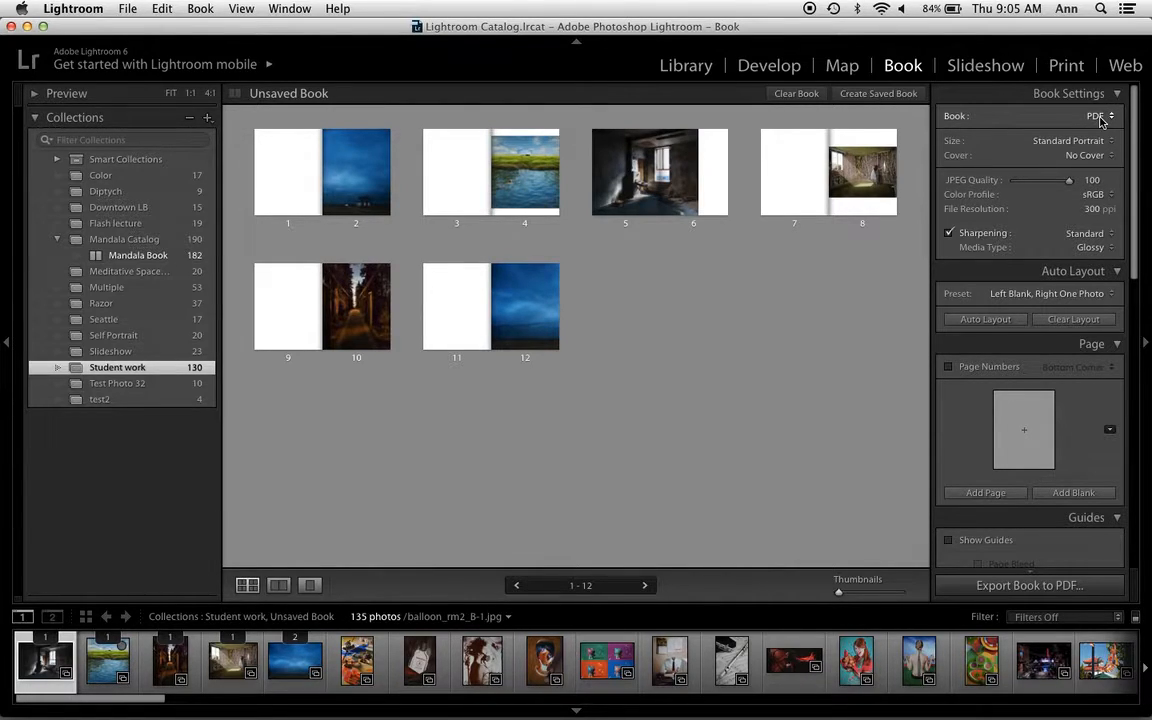
pyautogui.click(1096, 114)
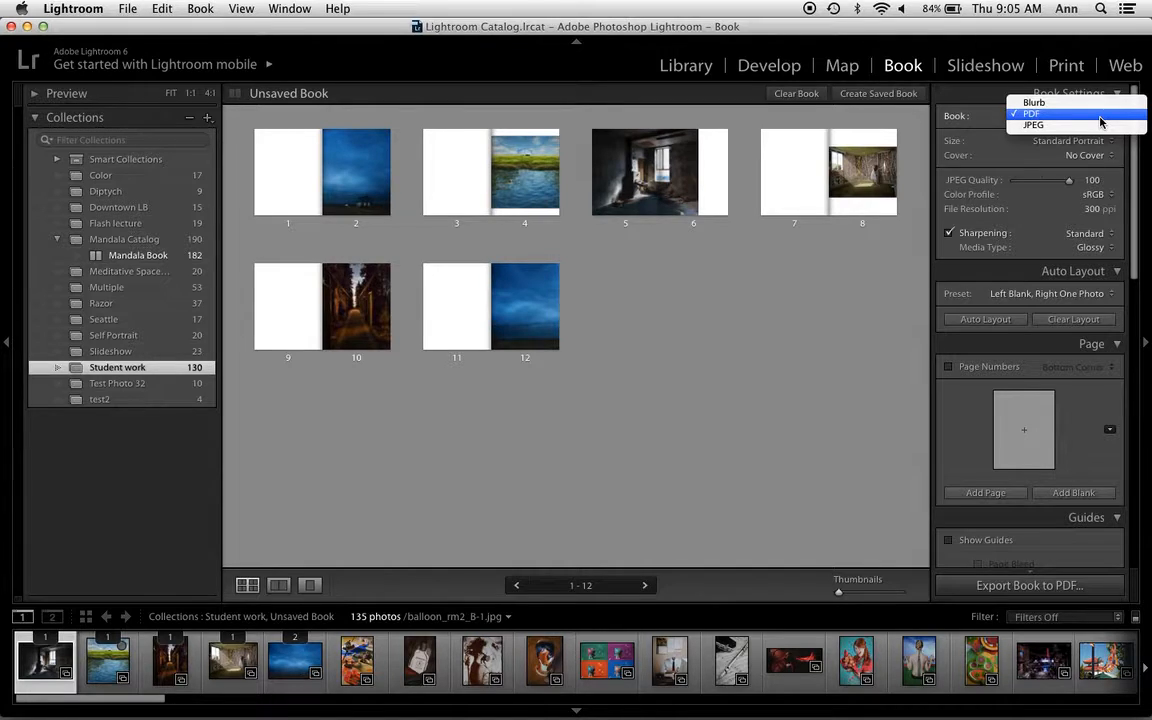
pyautogui.click(1032, 112)
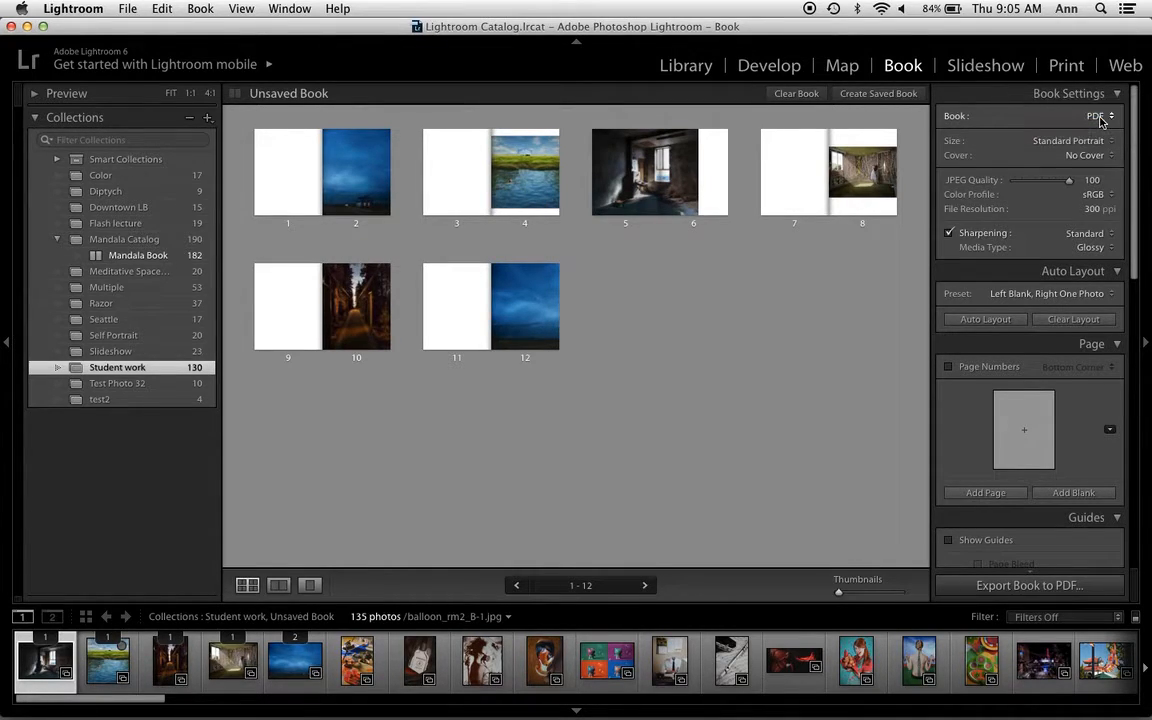
pyautogui.click(1084, 140)
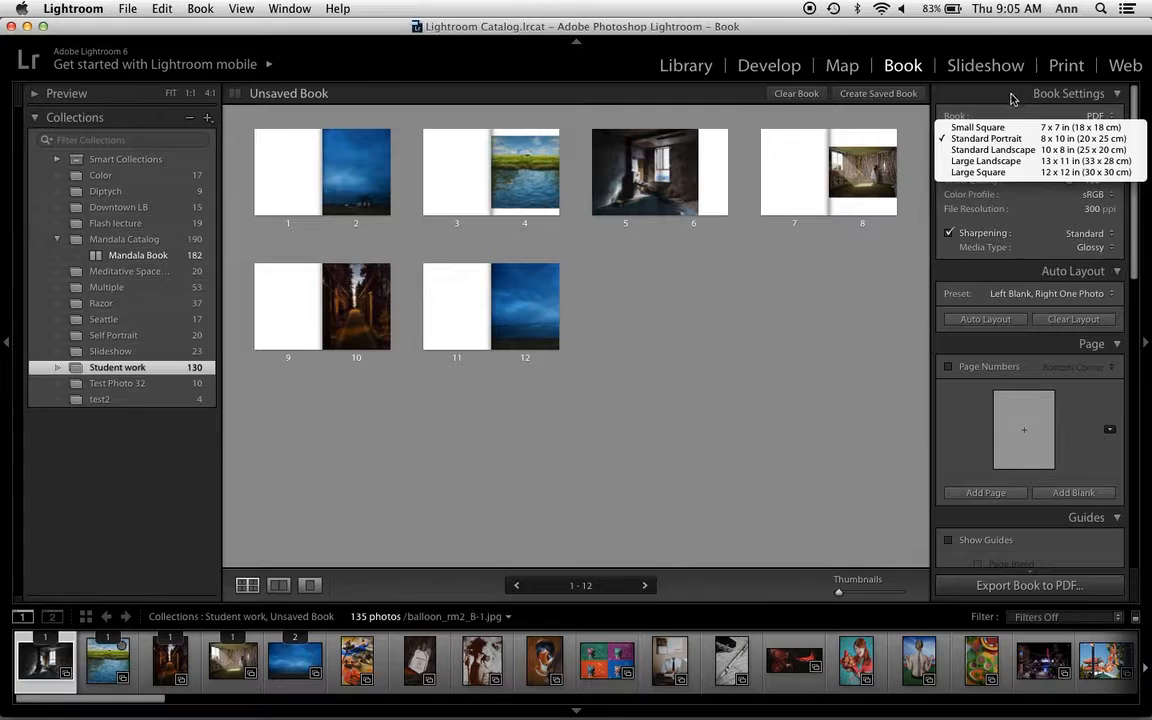
pyautogui.click(986, 138)
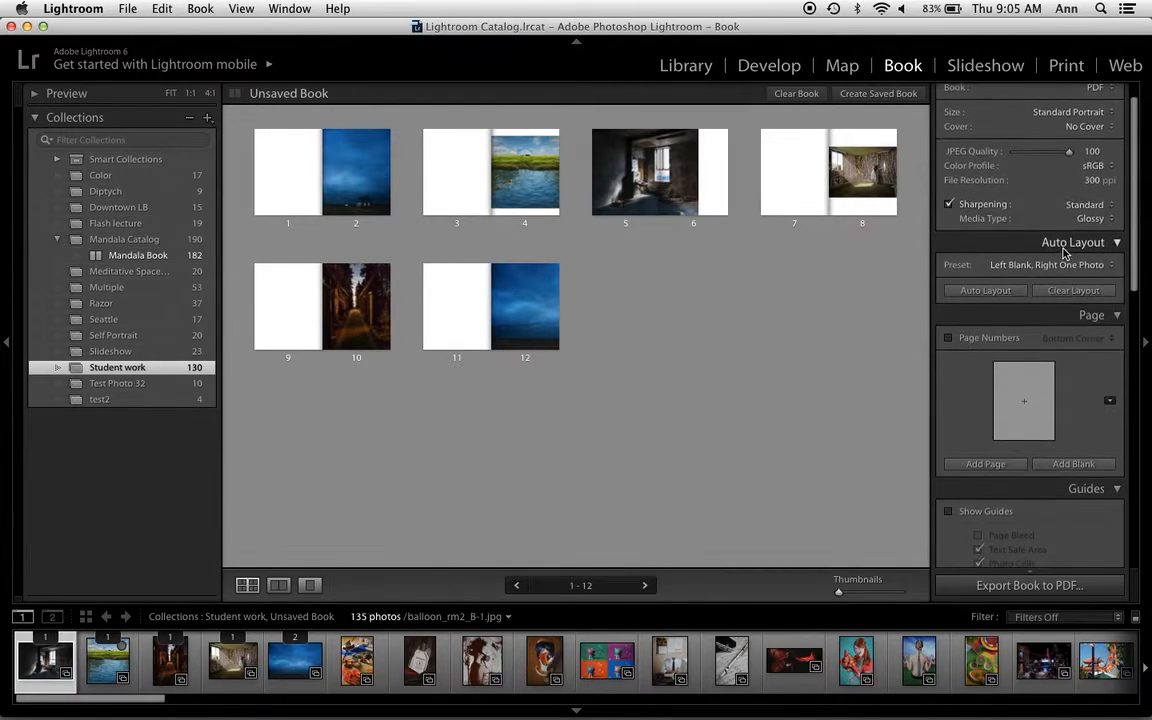
# Browse the page grid and briefly toggle the layout guides on and off.
pyautogui.scroll(-3)
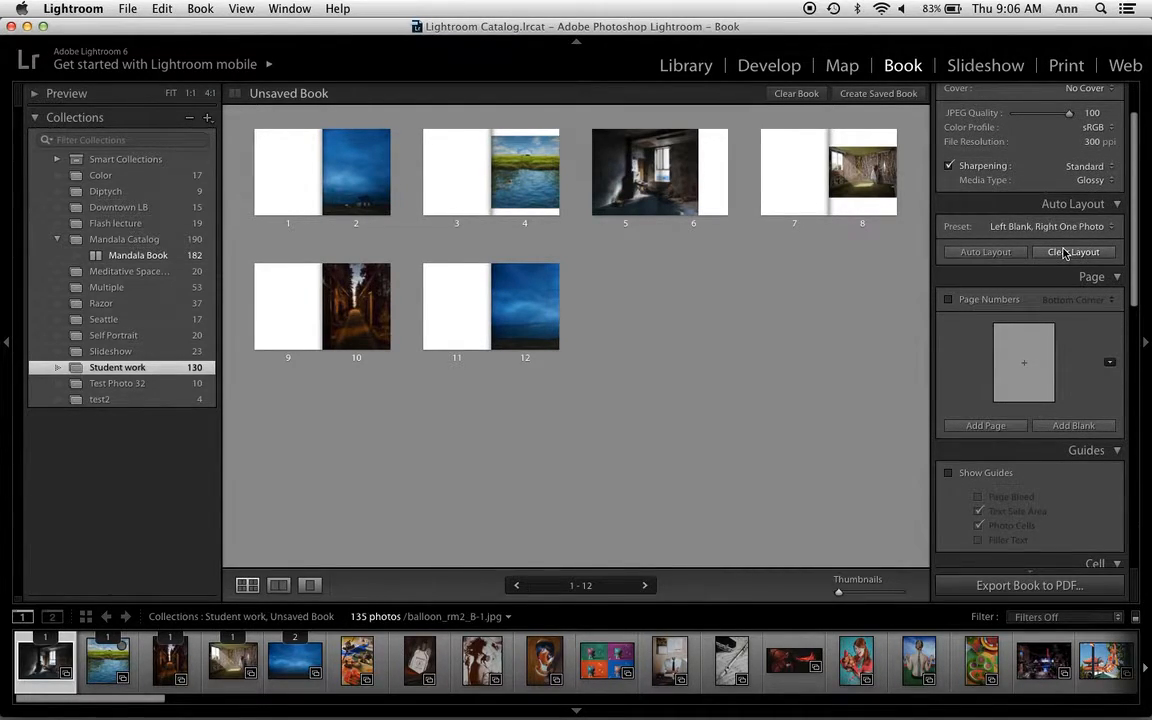
pyautogui.moveTo(676, 368)
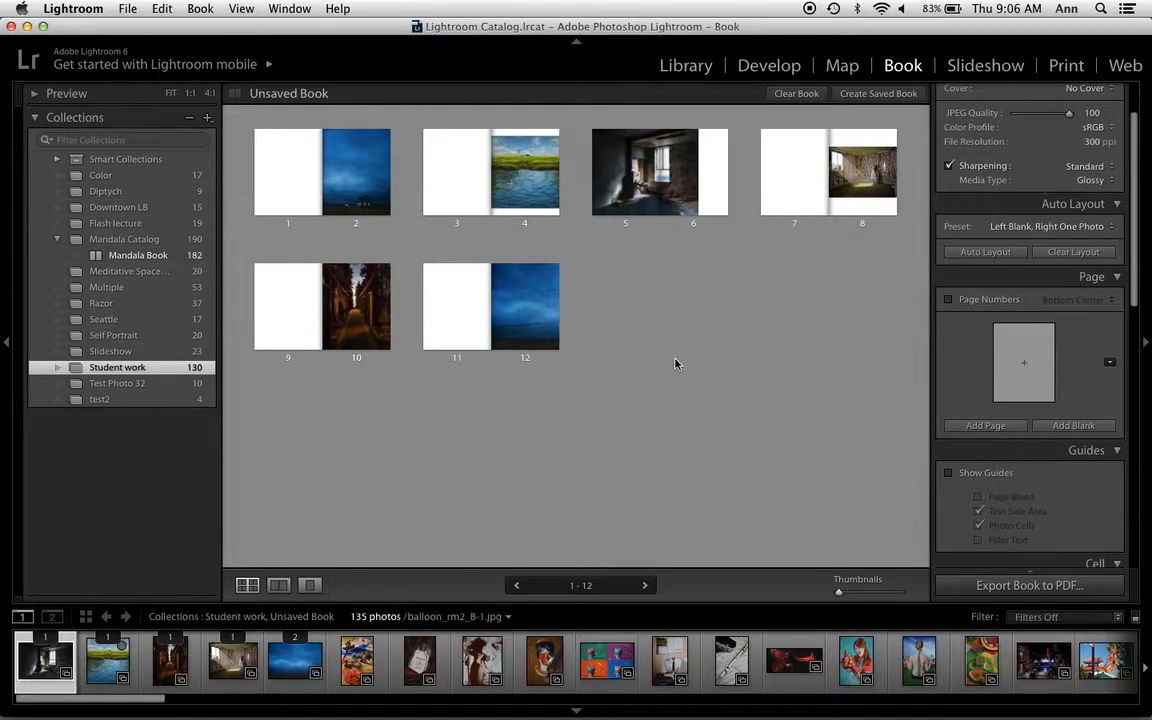
pyautogui.moveTo(1072, 252)
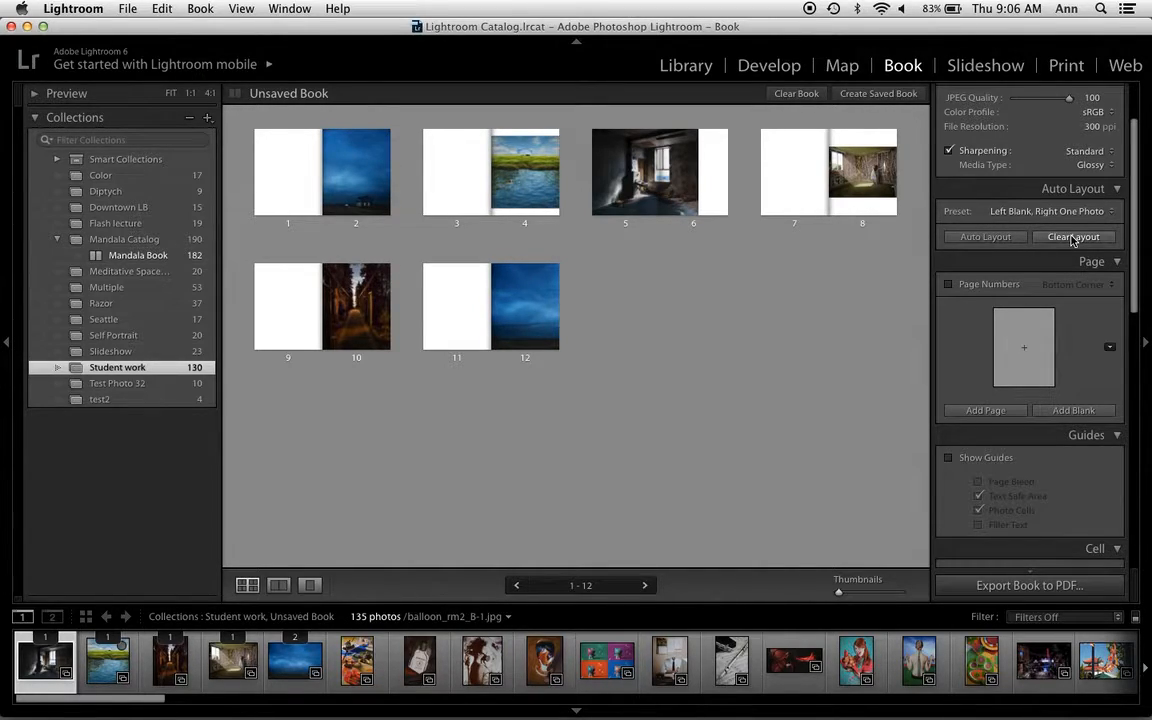
pyautogui.scroll(-3)
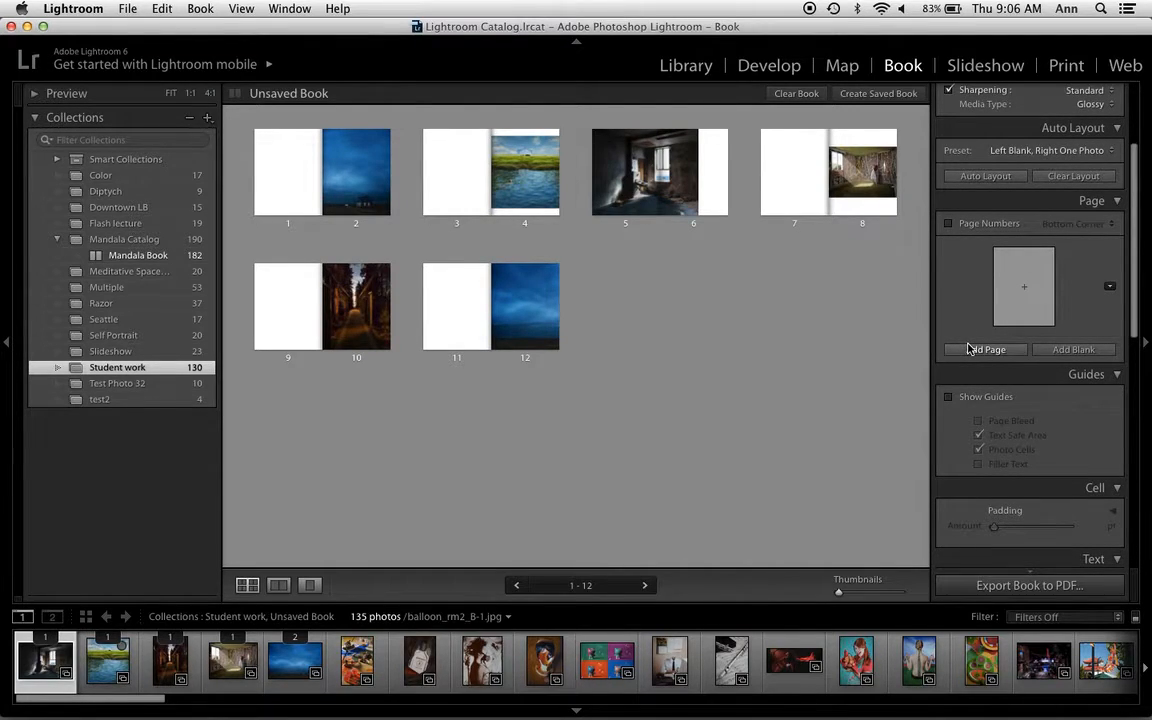
pyautogui.moveTo(706, 280)
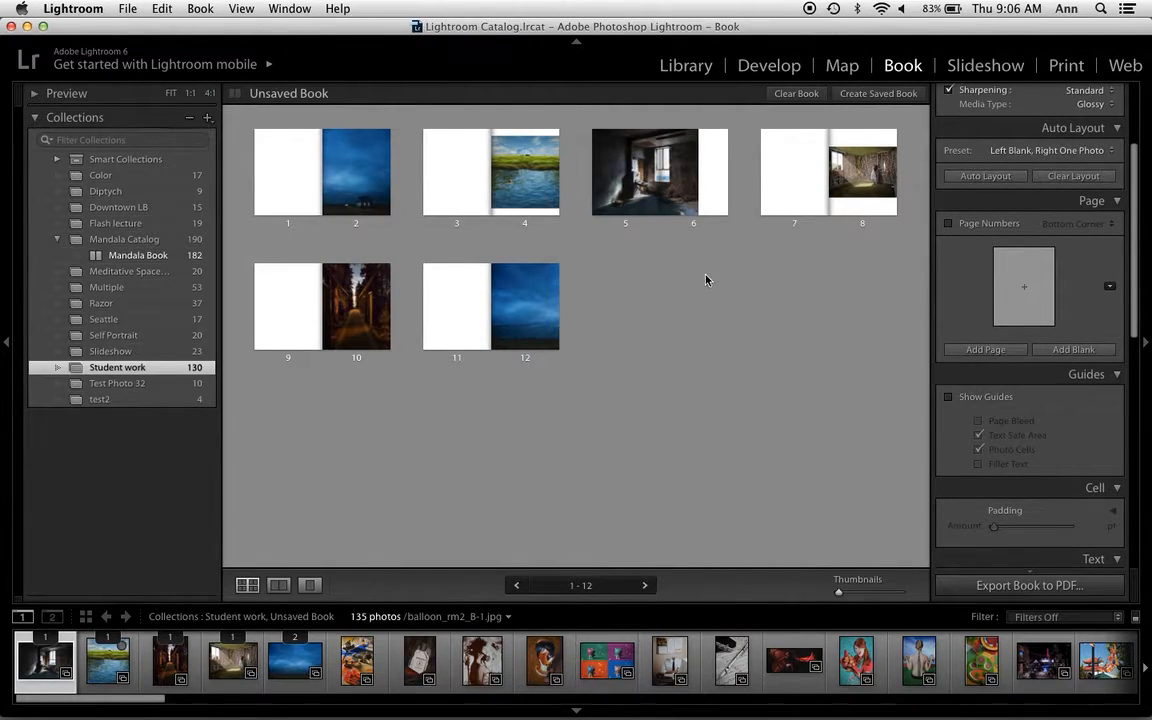
pyautogui.click(524, 306)
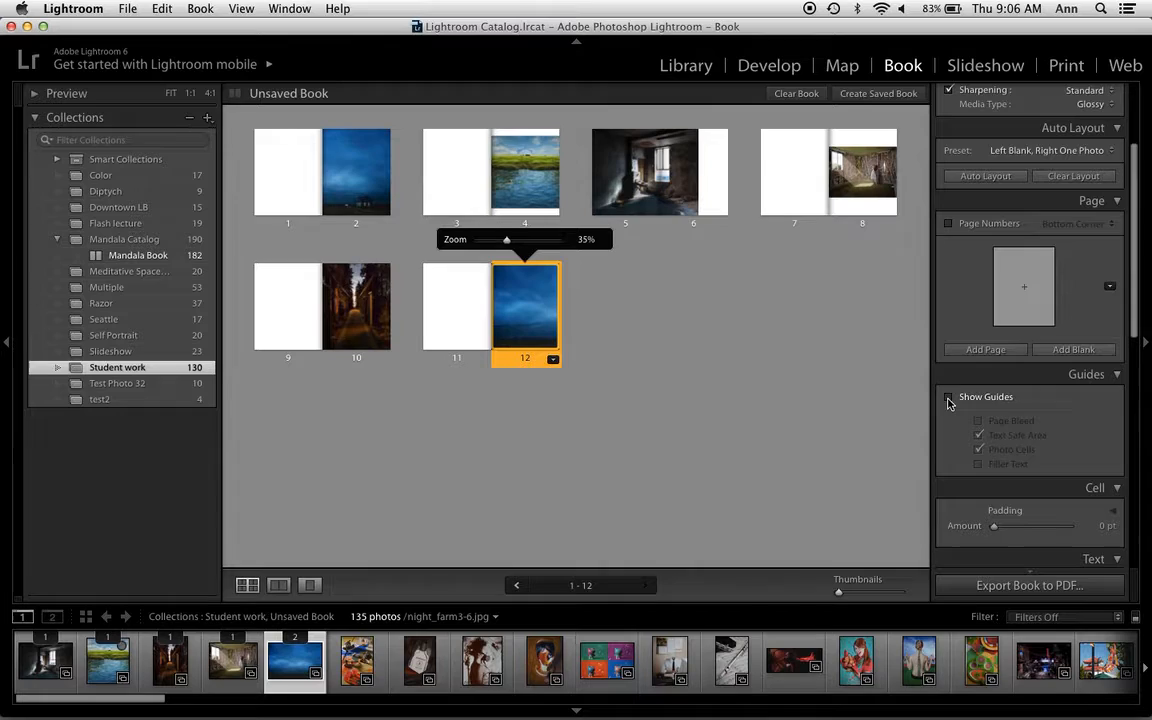
pyautogui.click(948, 396)
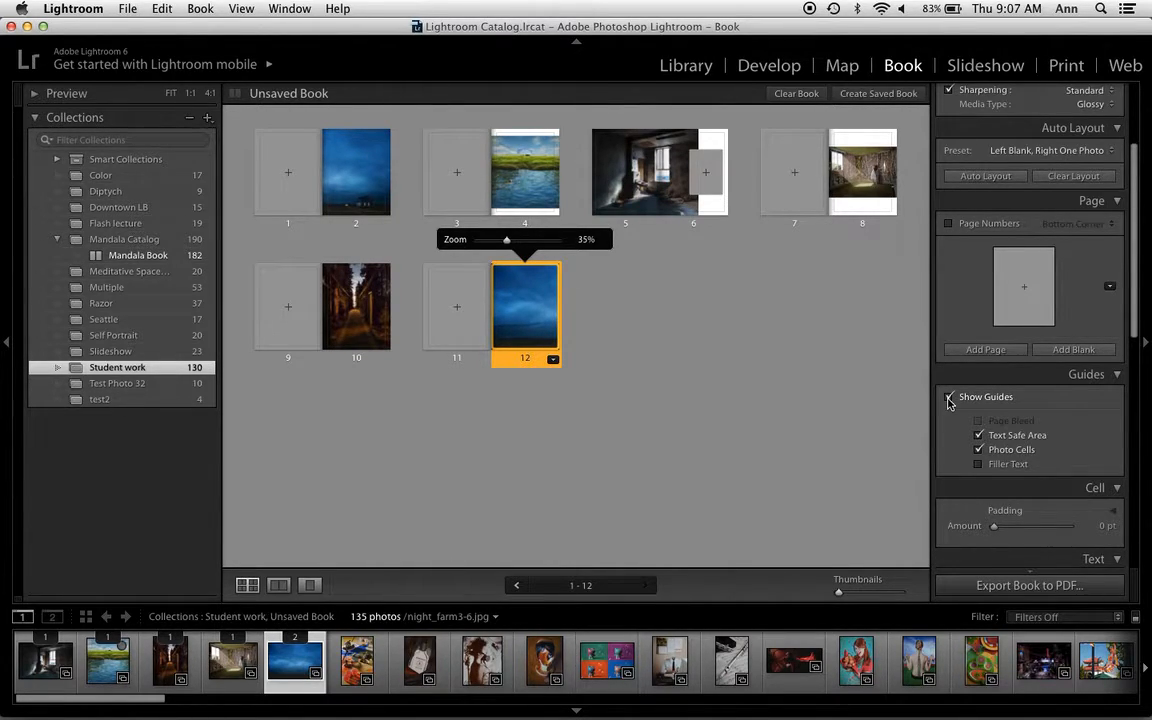
pyautogui.click(948, 396)
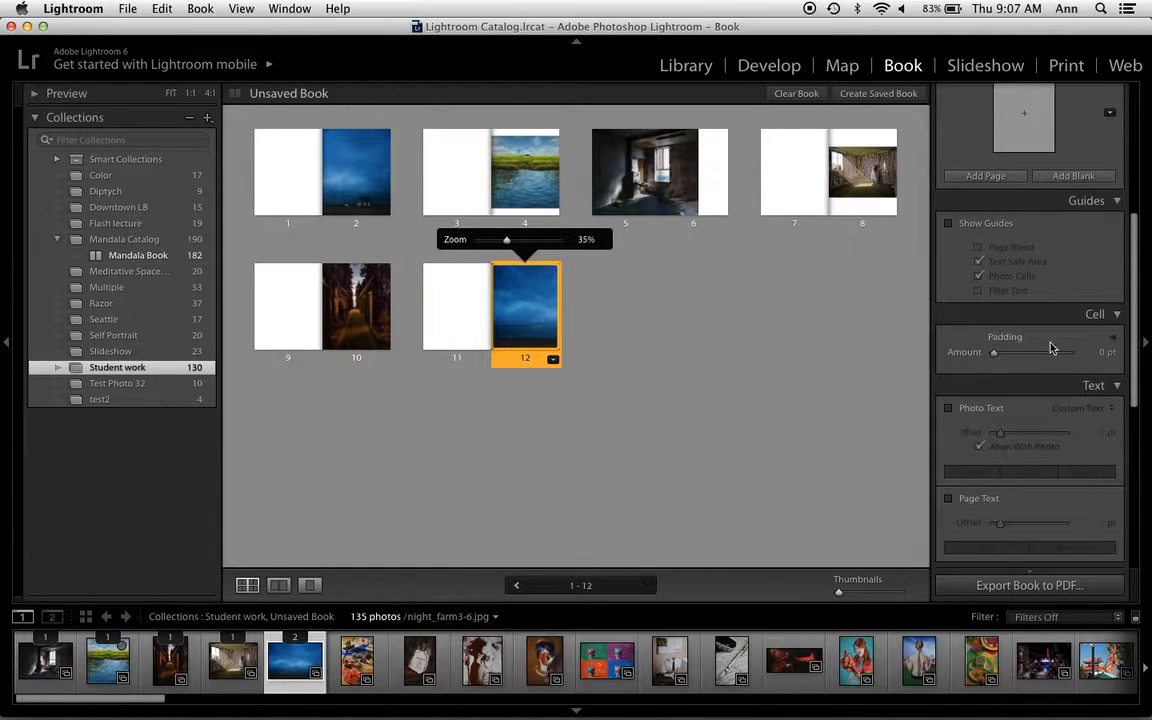
pyautogui.scroll(-3)
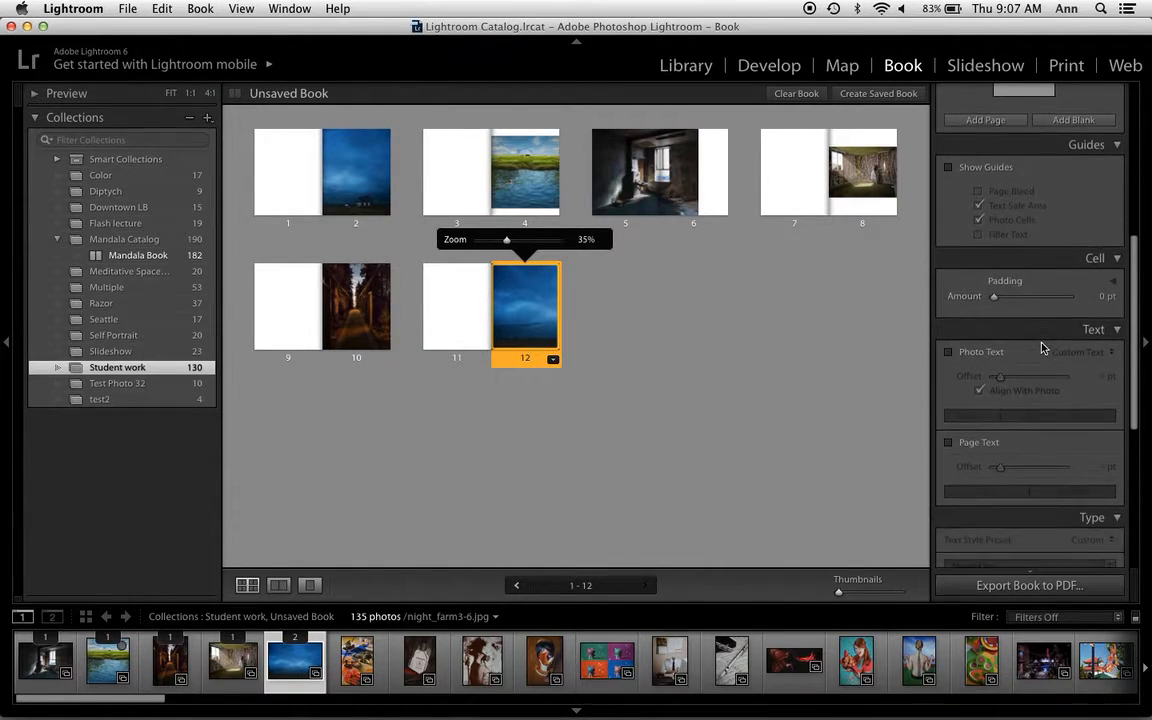
pyautogui.scroll(-3)
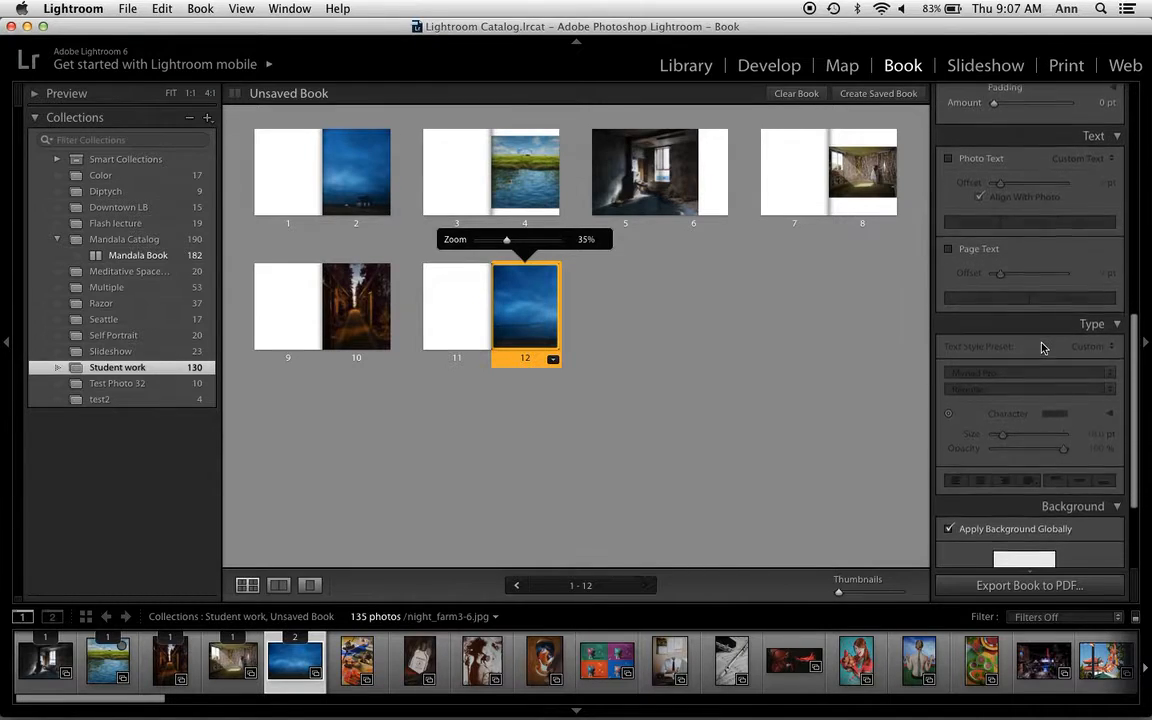
pyautogui.scroll(-3)
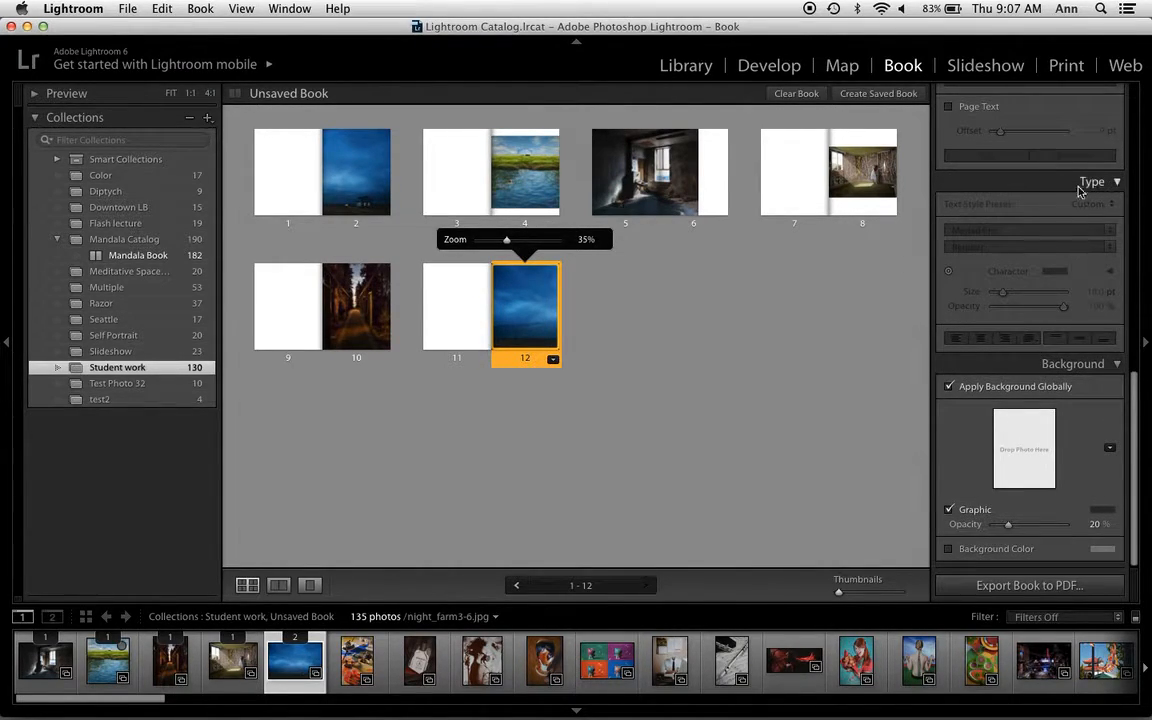
pyautogui.moveTo(1108, 198)
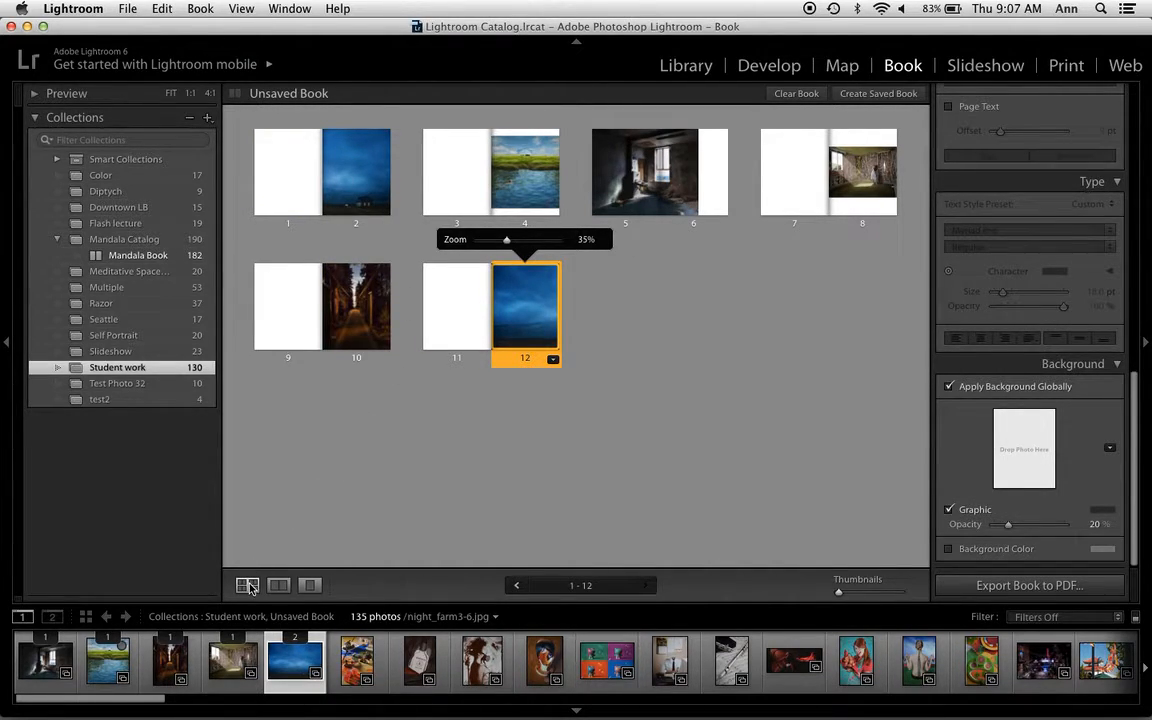
pyautogui.moveTo(248, 584)
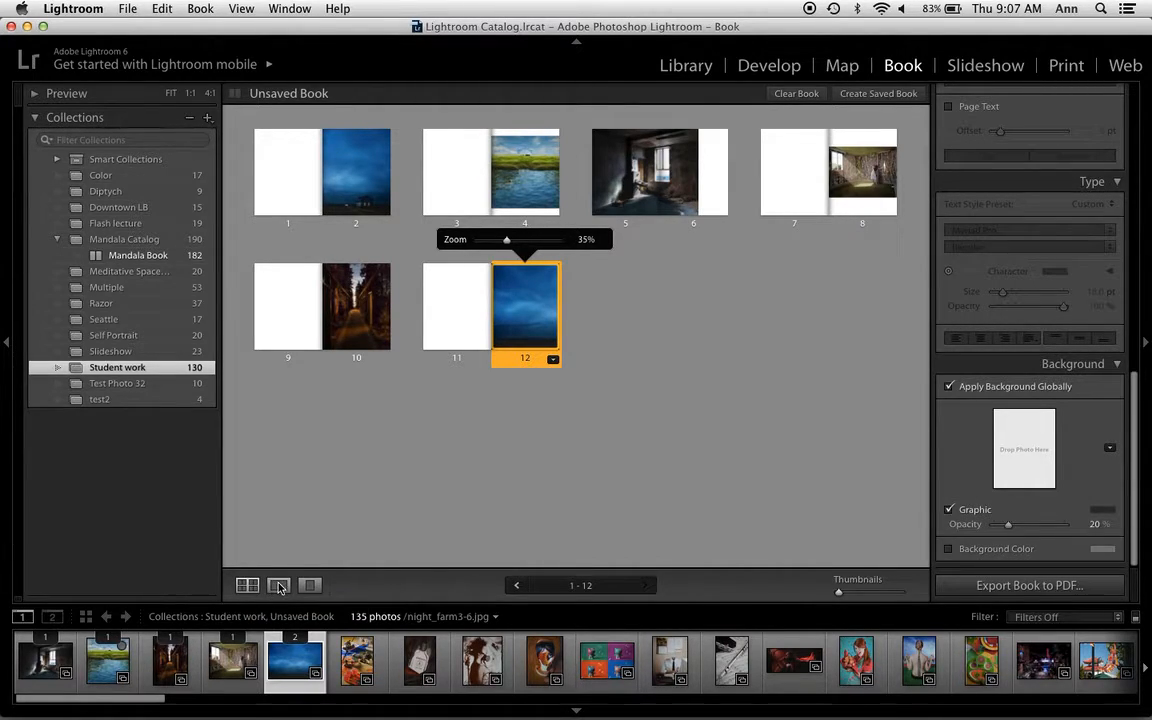
# Switch to Spread View and select page 11 of the pages 11-12 spread.
pyautogui.click(280, 584)
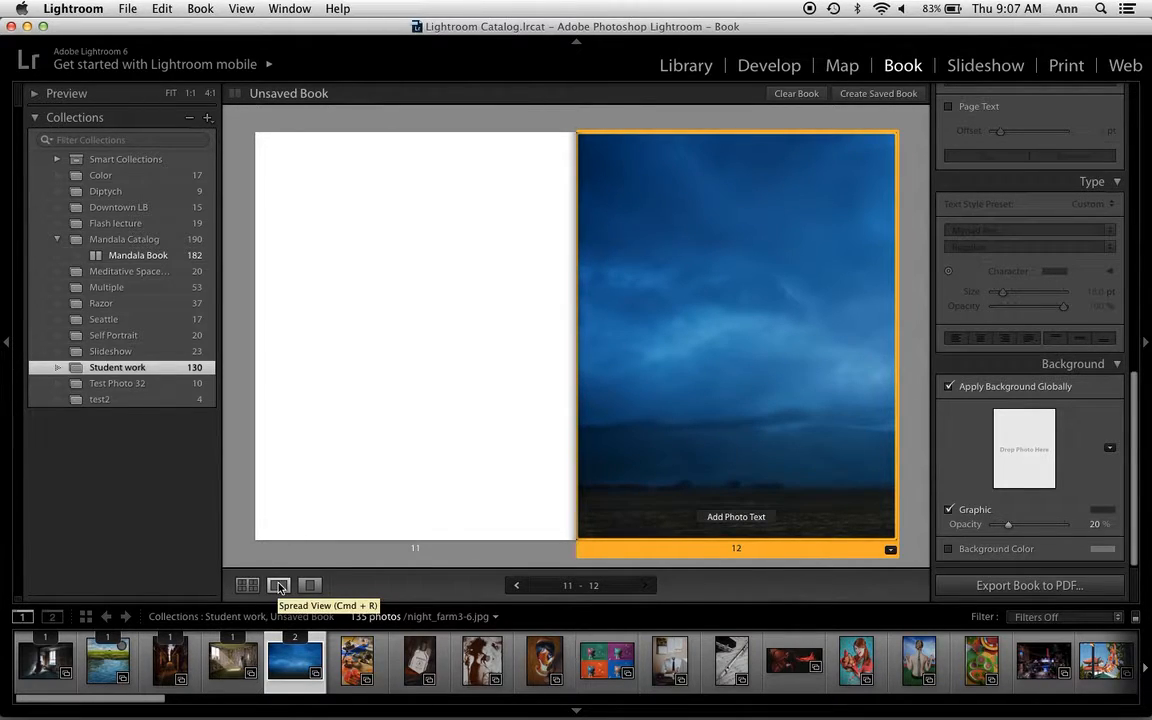
pyautogui.moveTo(684, 444)
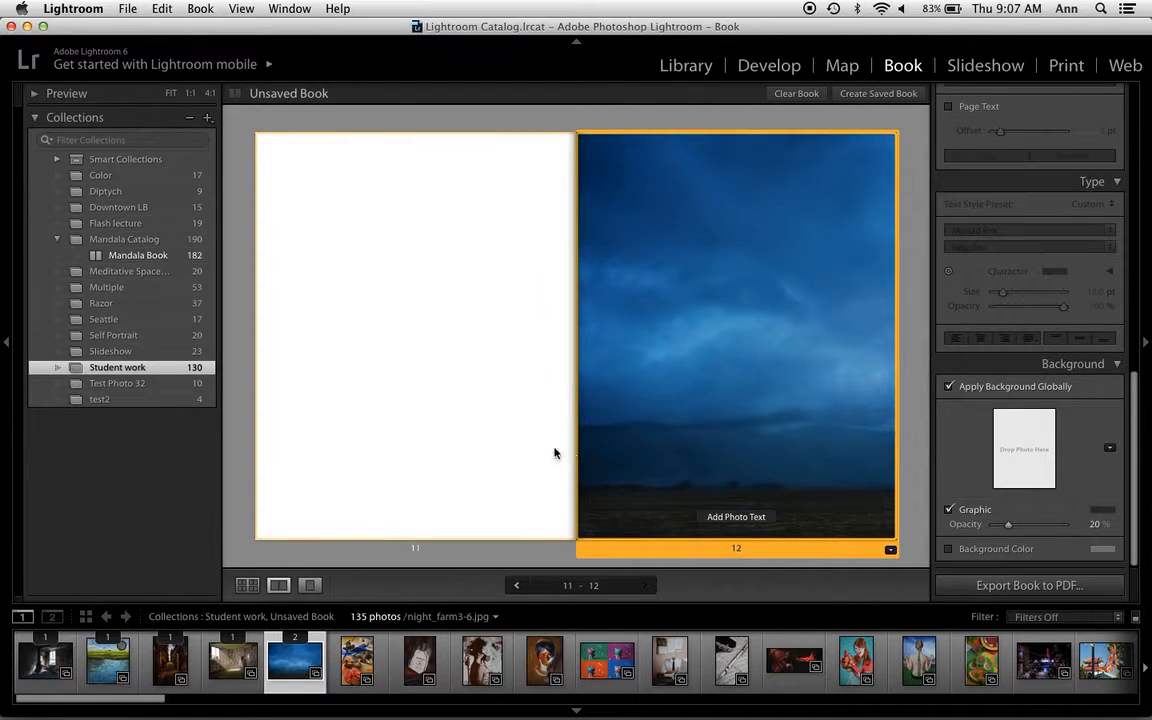
pyautogui.click(310, 584)
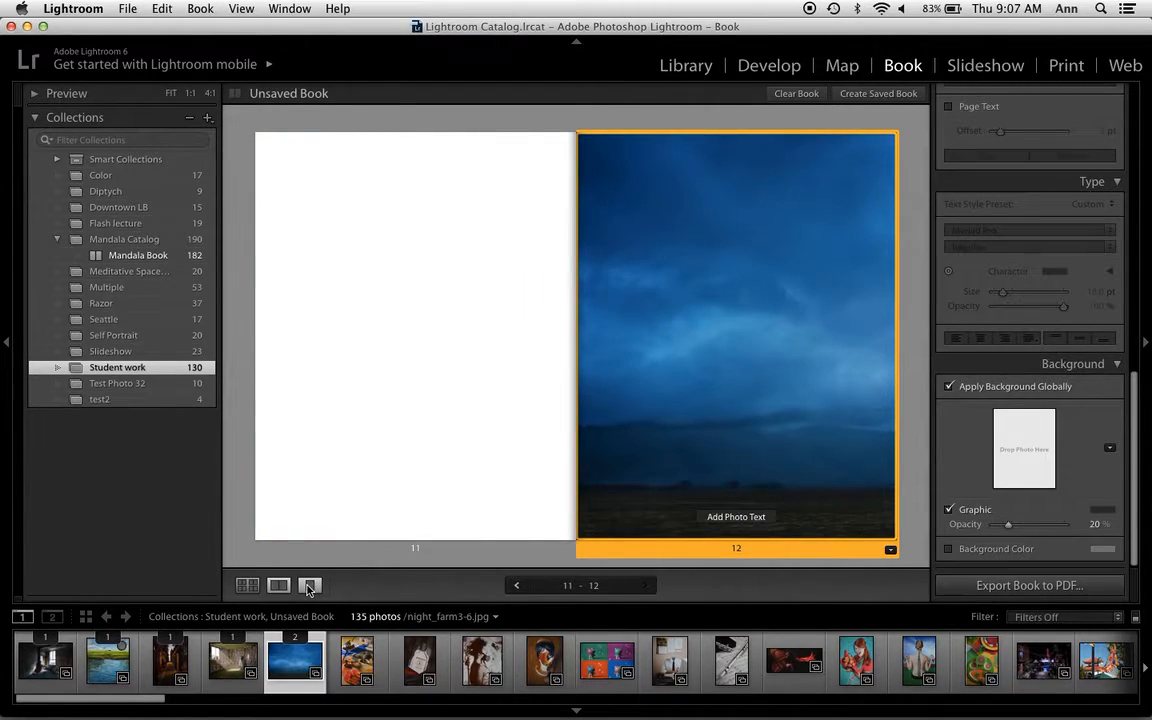
pyautogui.click(280, 584)
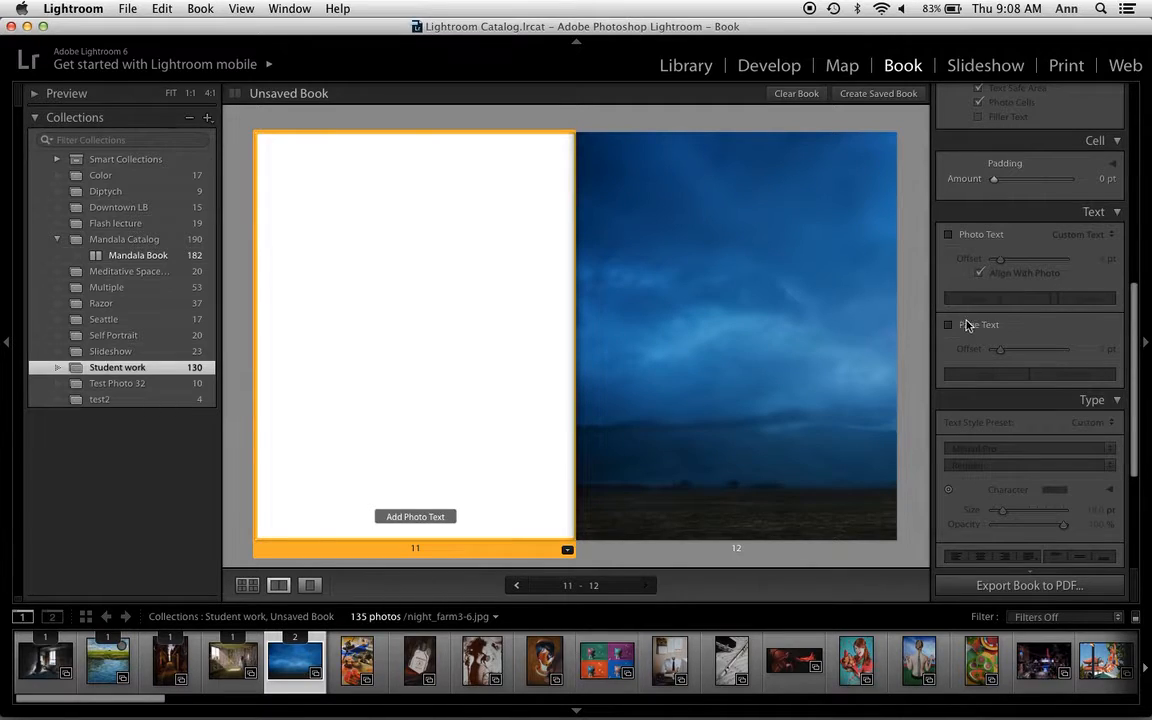
pyautogui.moveTo(980, 324)
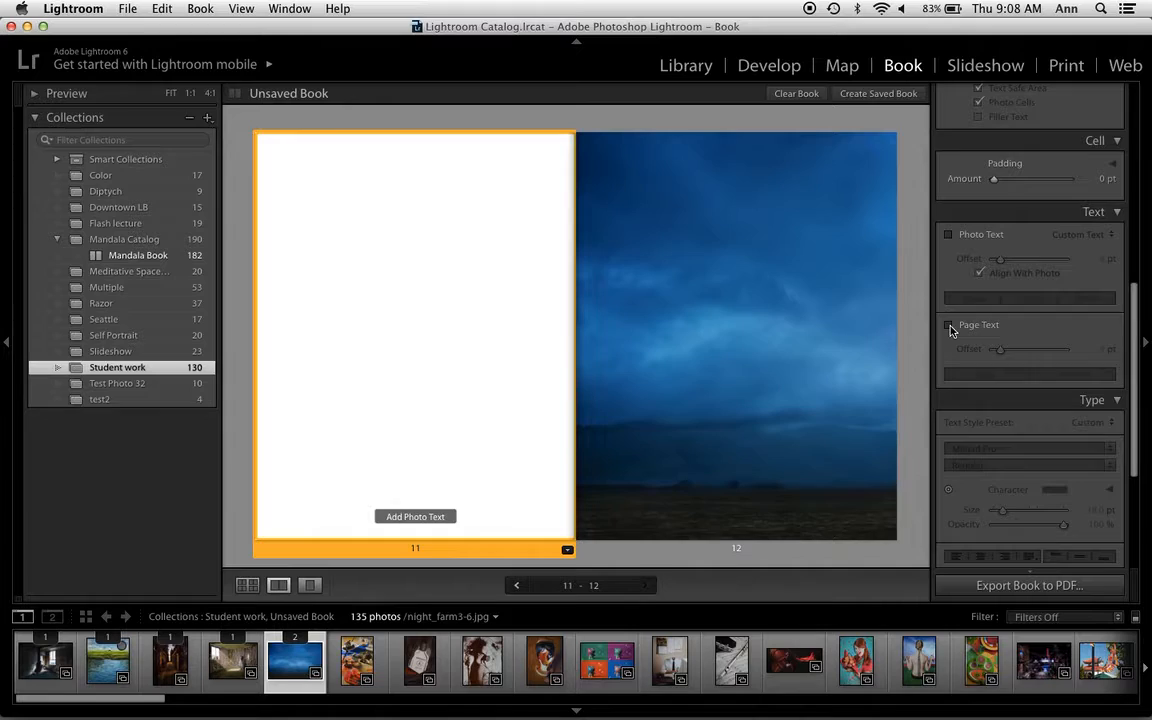
# Enable Page Text on page 11, enter 'Sample' and select the word for styling.
pyautogui.click(948, 324)
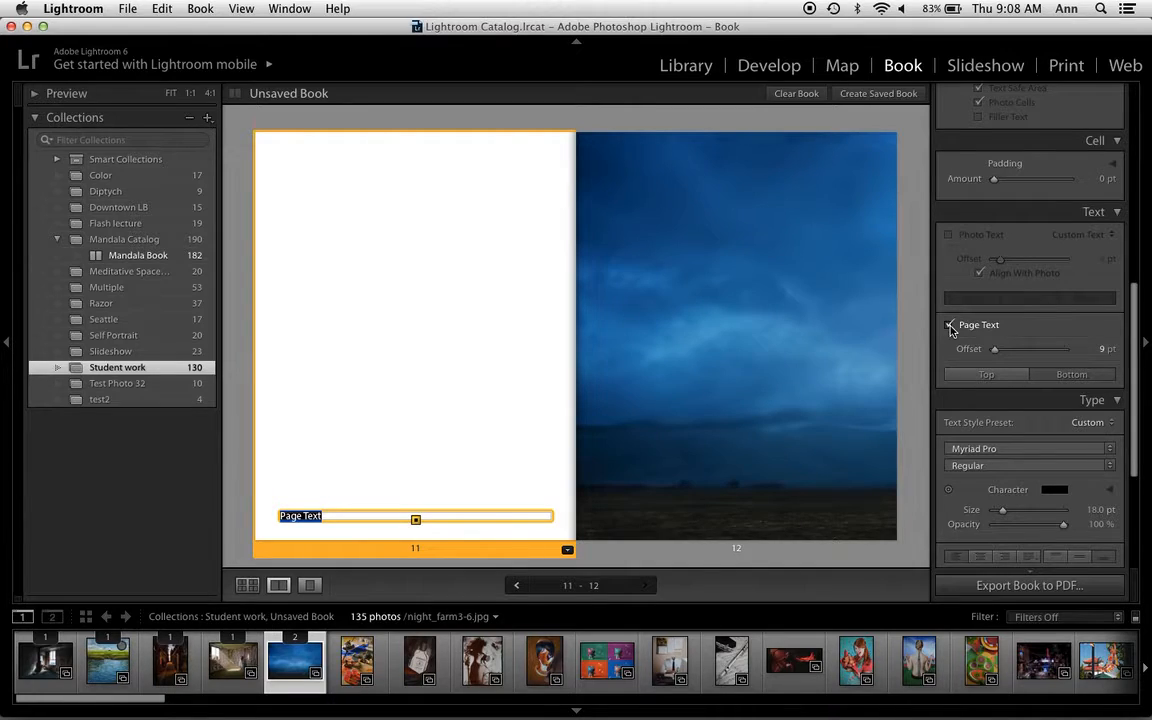
pyautogui.write('Samp')
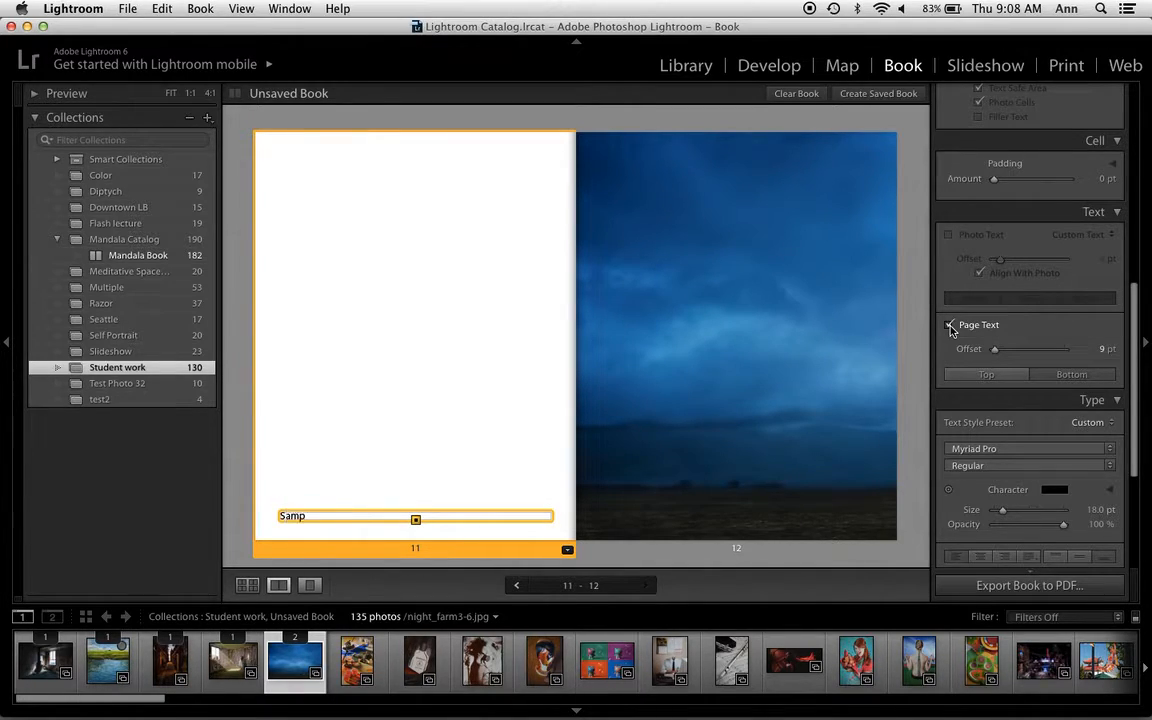
pyautogui.click(950, 324)
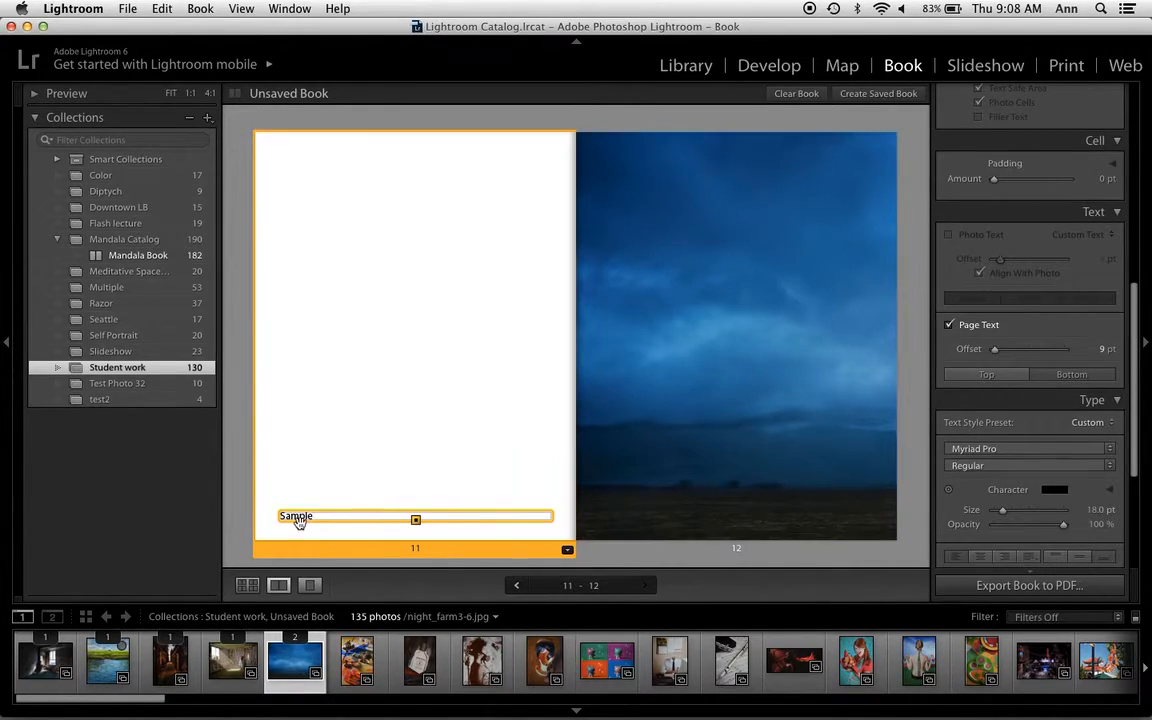
pyautogui.doubleClick(296, 516)
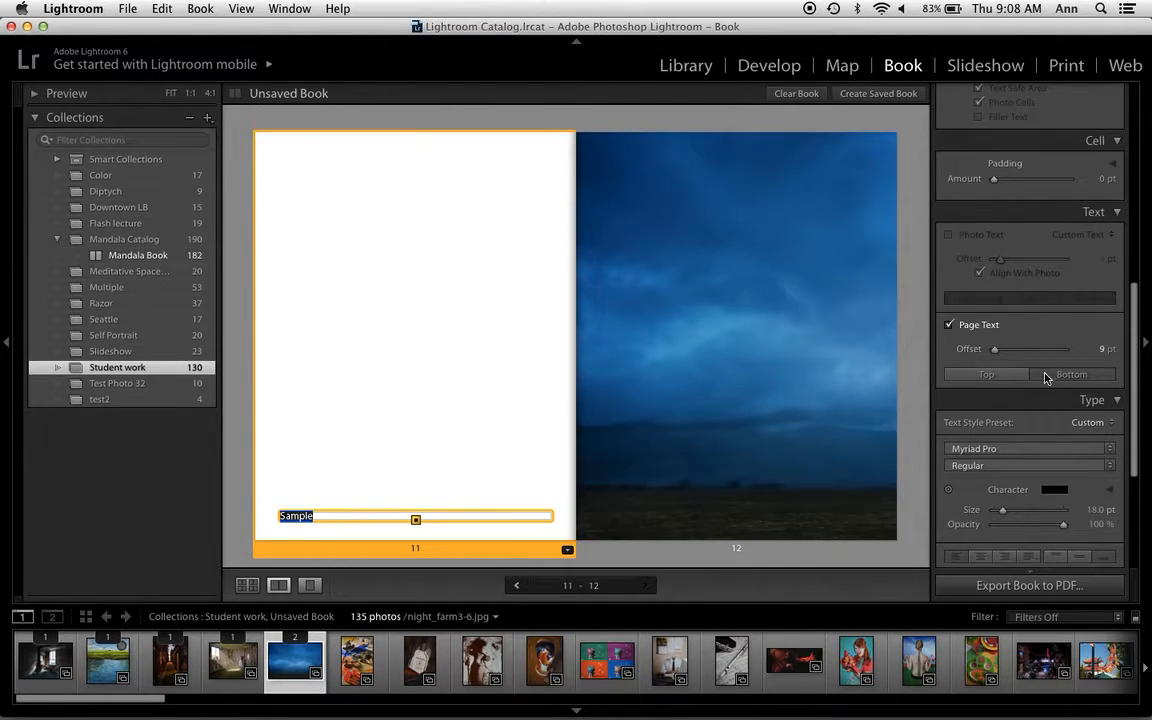
pyautogui.scroll(-3)
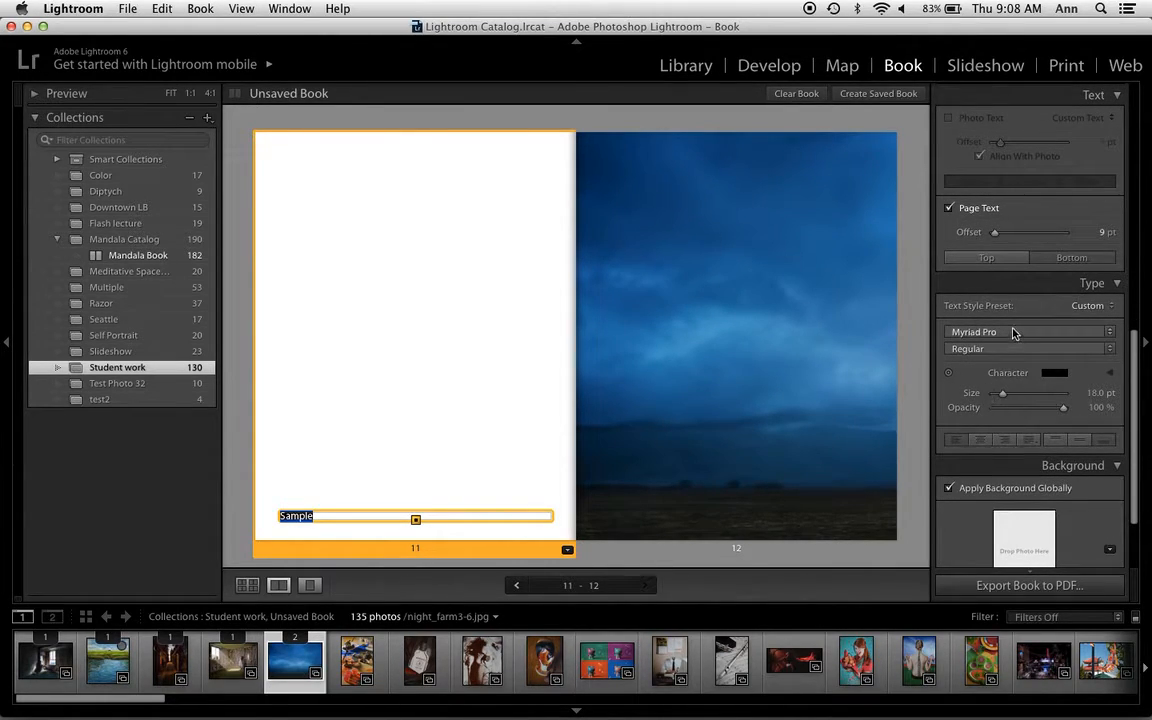
pyautogui.moveTo(1012, 332)
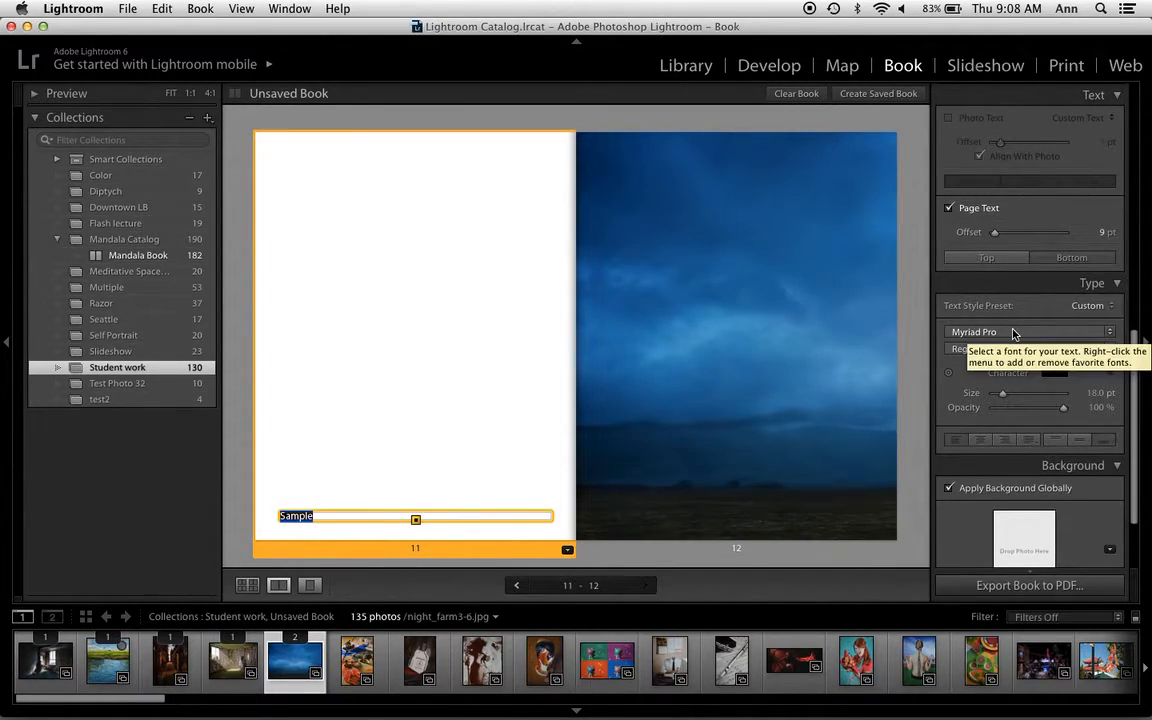
# Set the Sample page text in Optima and raise its size from about 9 pt to around 12 pt.
pyautogui.click(1012, 332)
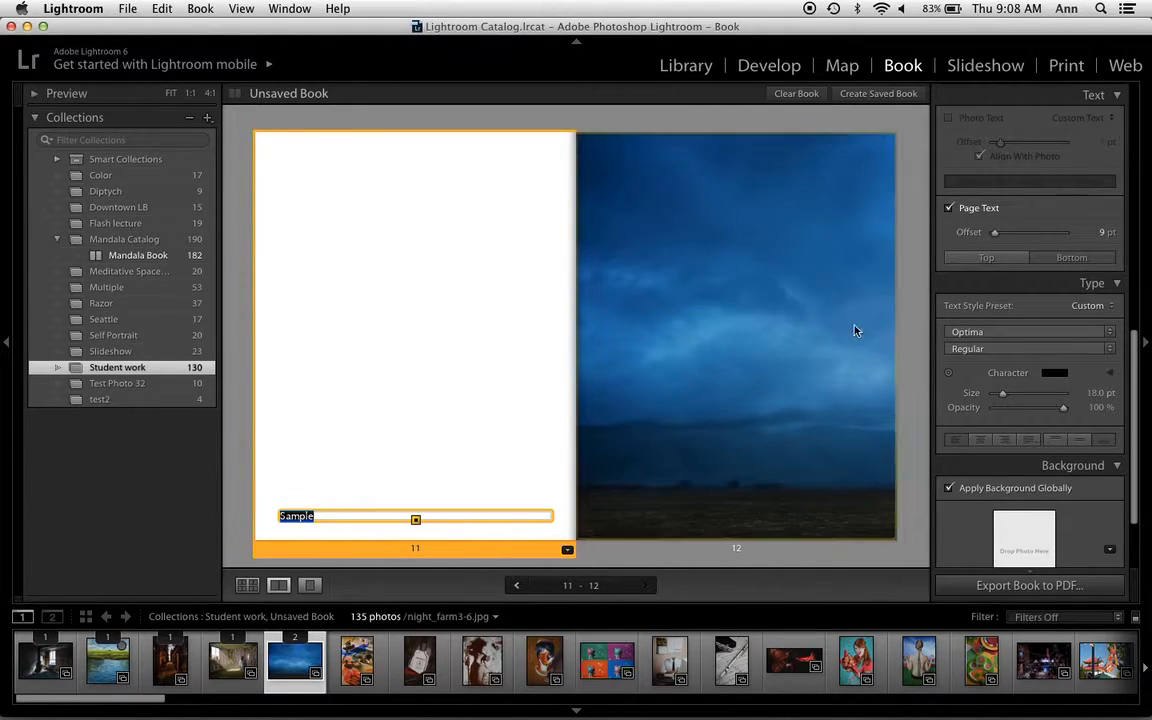
pyautogui.moveTo(840, 388)
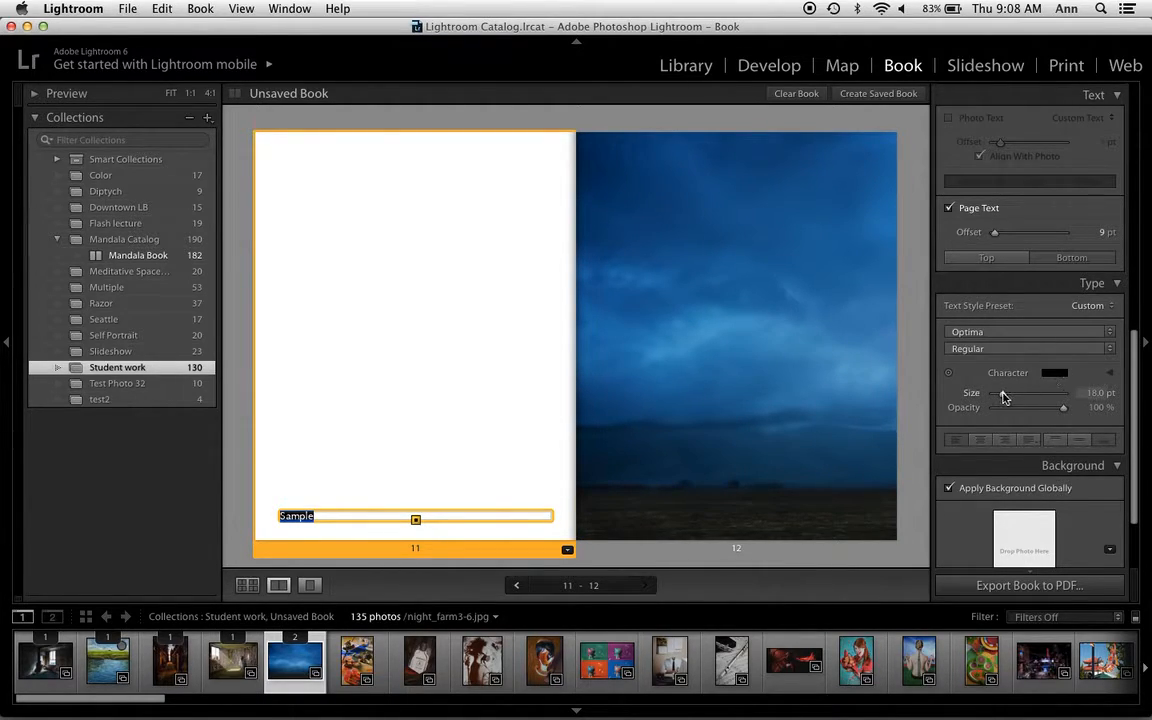
pyautogui.moveTo(1036, 392); pyautogui.dragTo(1000, 392)
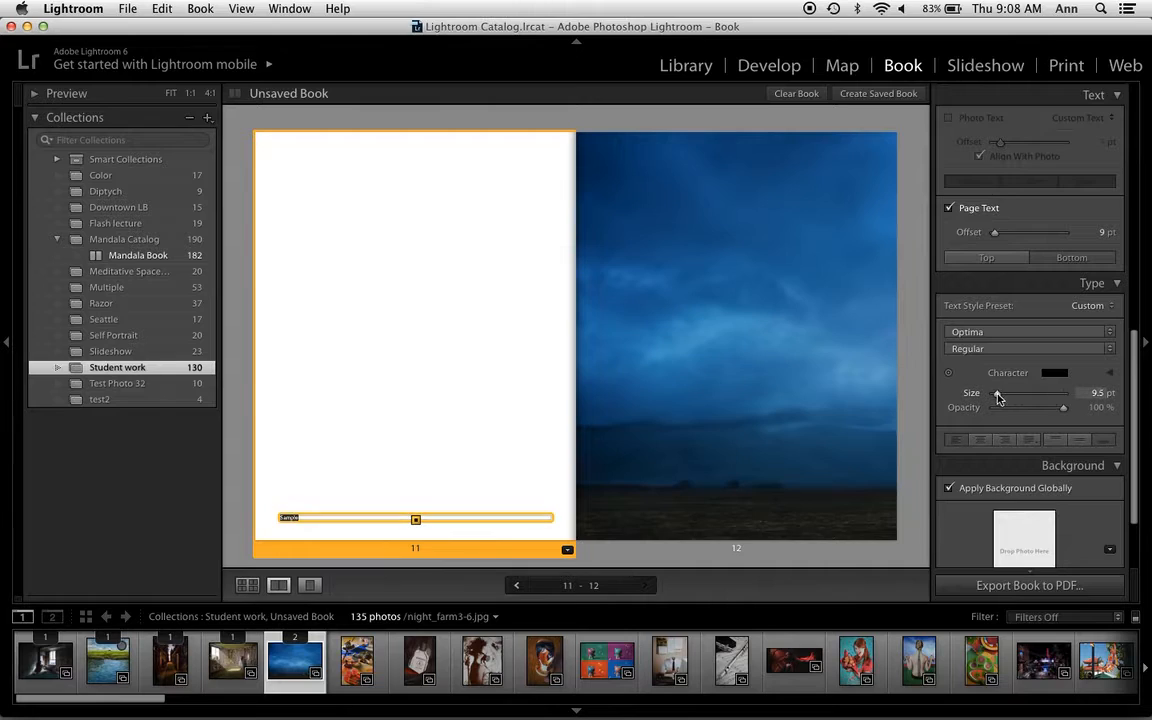
pyautogui.moveTo(1000, 400); pyautogui.dragTo(1020, 400)
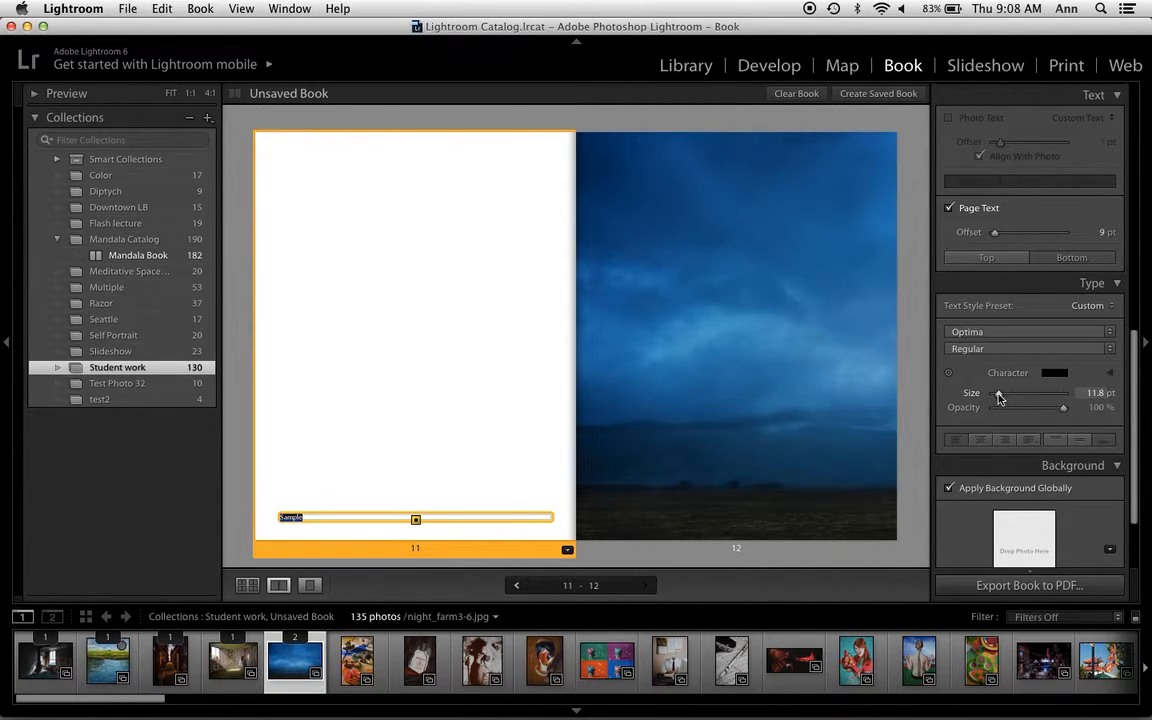
pyautogui.moveTo(1016, 392); pyautogui.dragTo(996, 392)
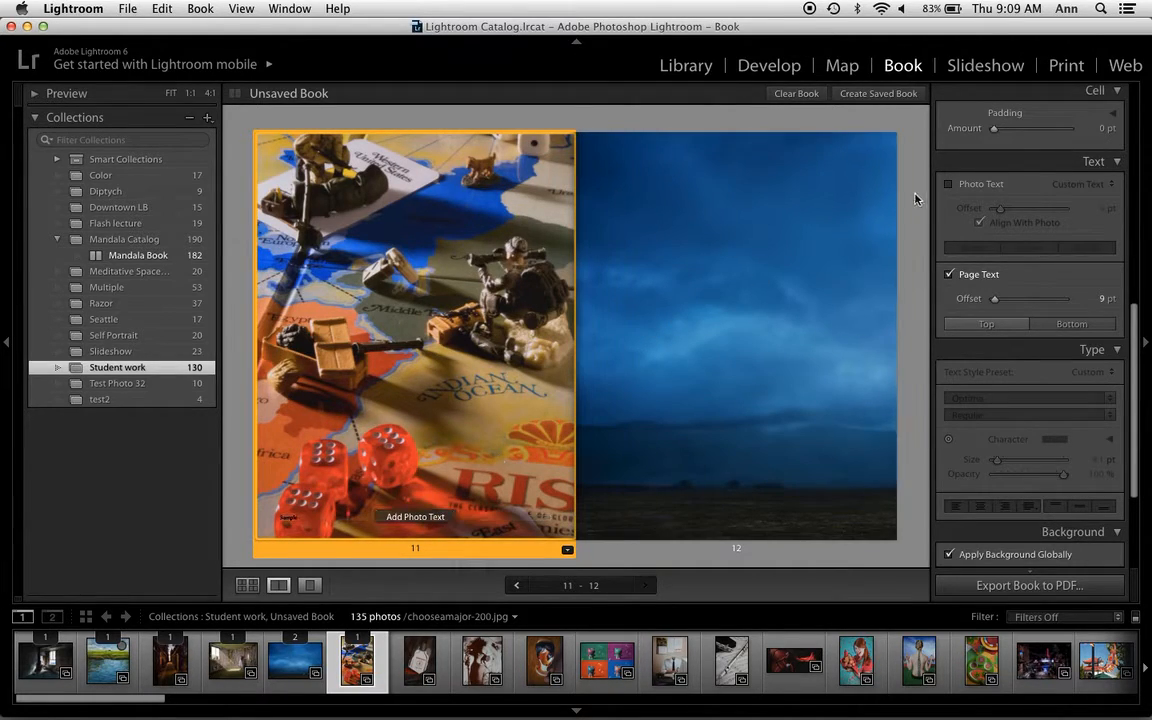
# Enable Photo Text on the dice photo and raise its caption offset well up the picture.
pyautogui.click(948, 184)
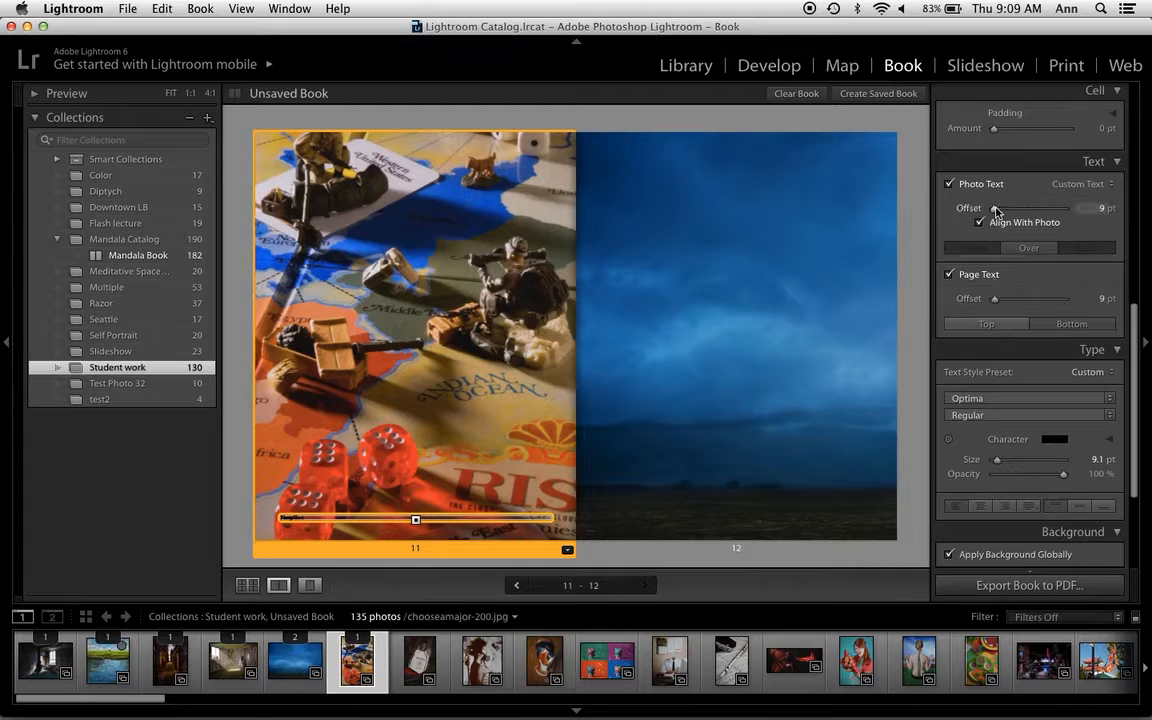
pyautogui.moveTo(996, 208); pyautogui.dragTo(1004, 208)
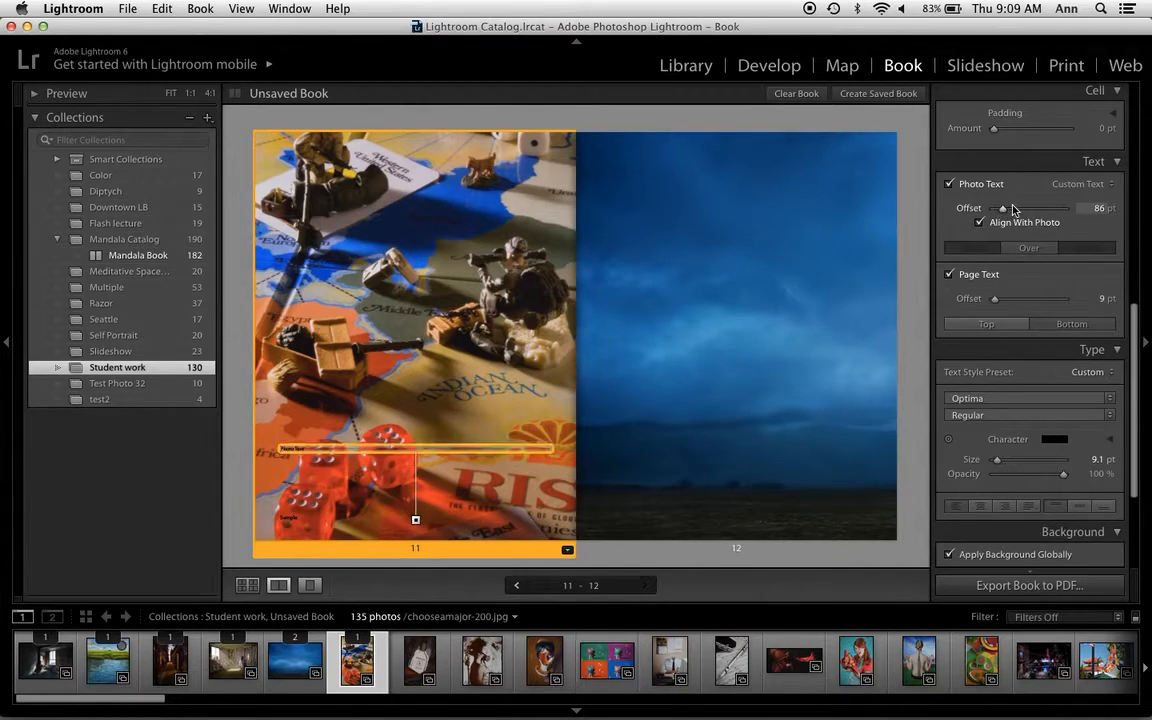
pyautogui.moveTo(1004, 208); pyautogui.dragTo(1050, 208)
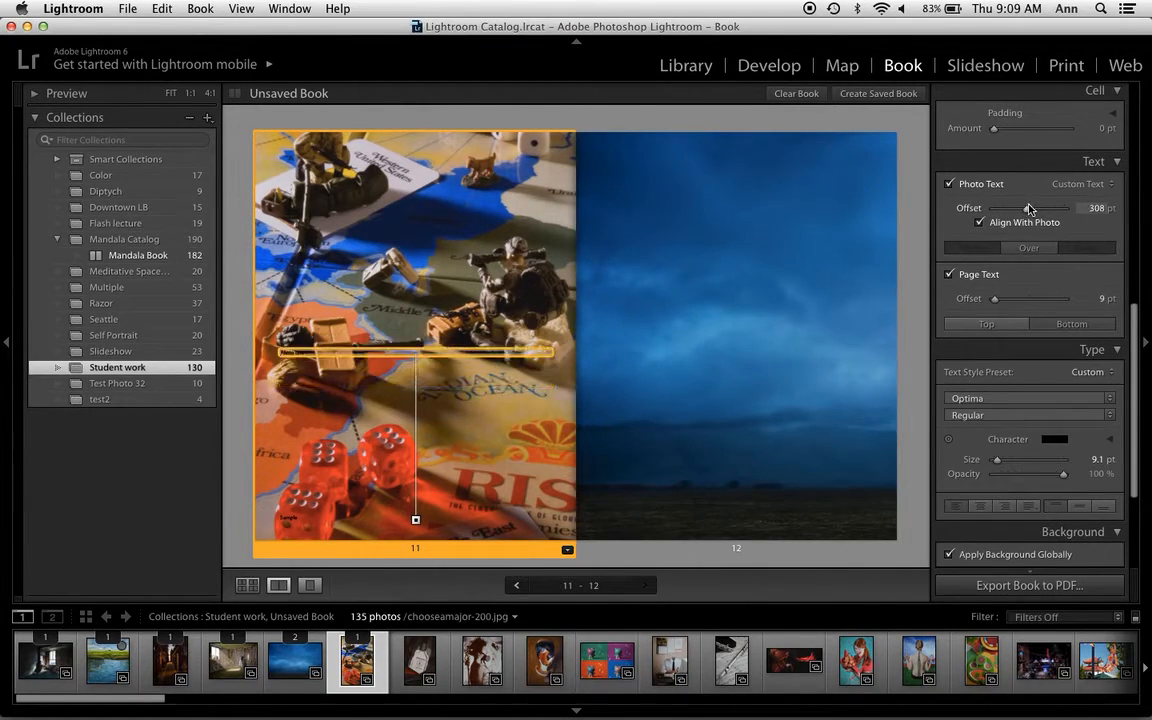
pyautogui.moveTo(1030, 208); pyautogui.dragTo(1050, 208)
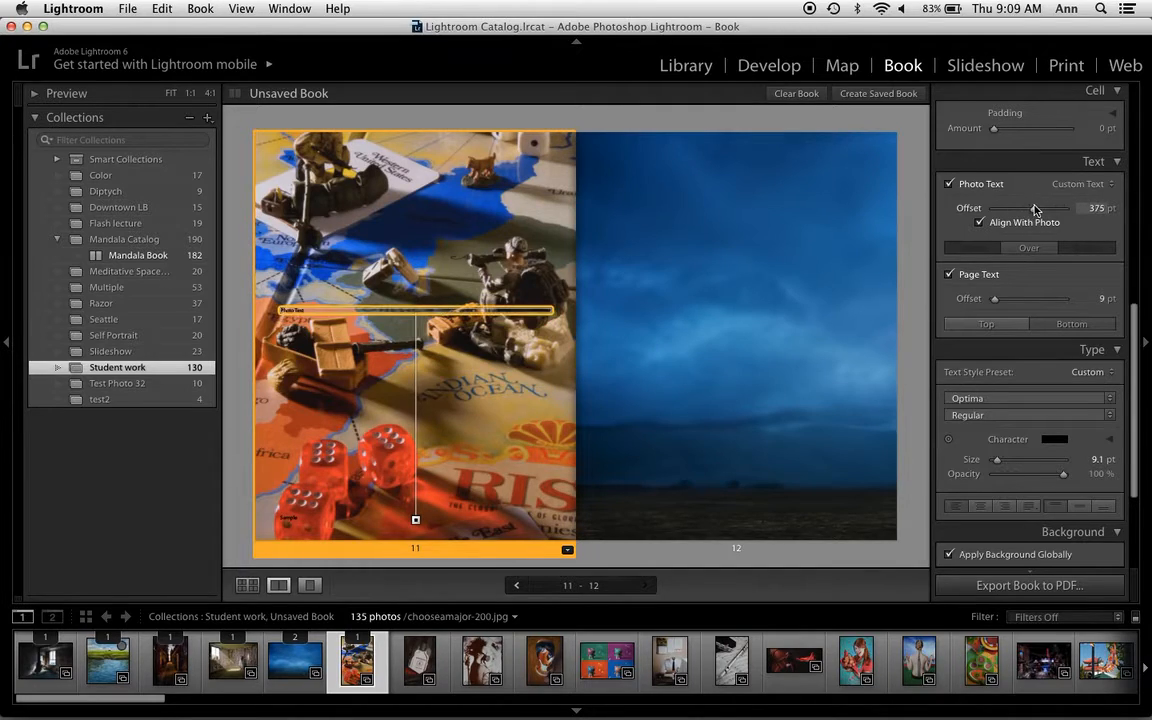
pyautogui.moveTo(1024, 208); pyautogui.dragTo(1016, 208)
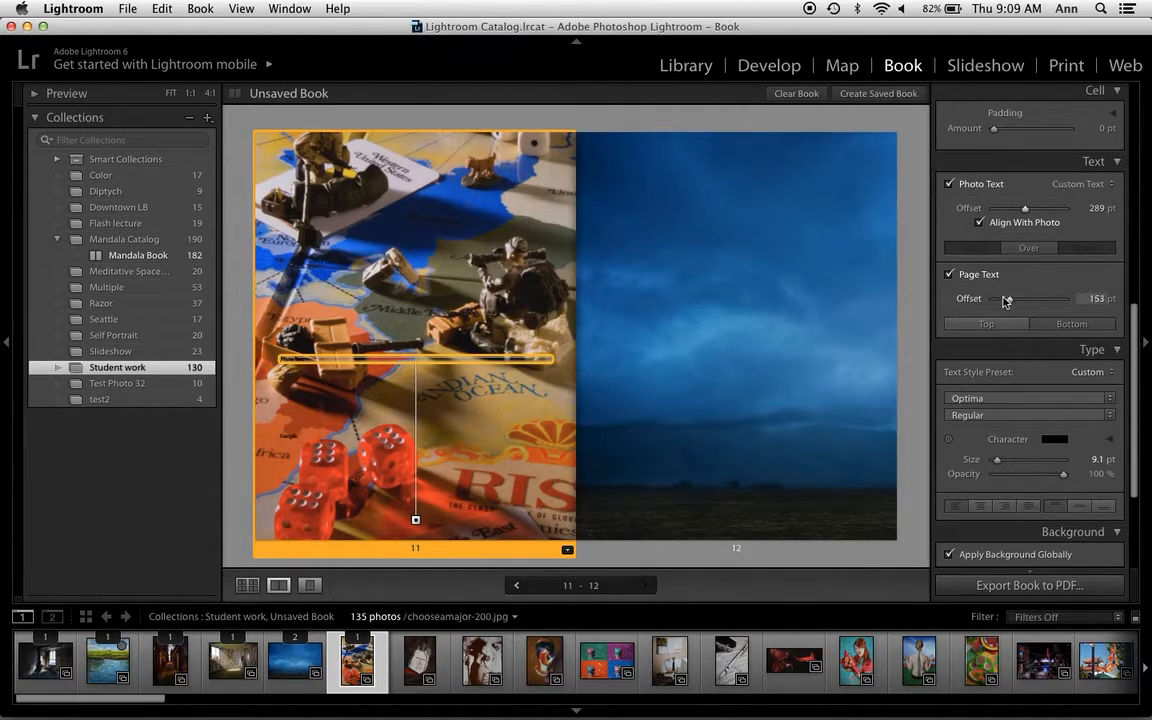
# Adjust the Page Text offset so the page caption sits slightly off the edge.
pyautogui.moveTo(1024, 298); pyautogui.dragTo(1008, 298)
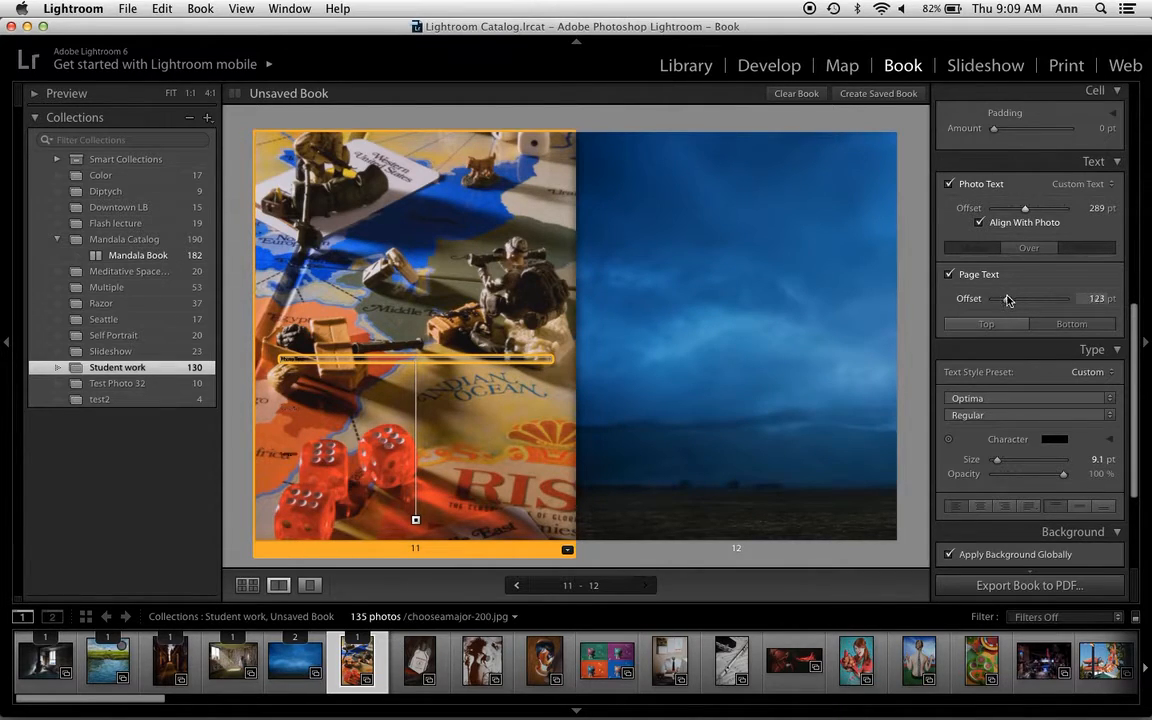
pyautogui.moveTo(1008, 298); pyautogui.dragTo(1012, 298)
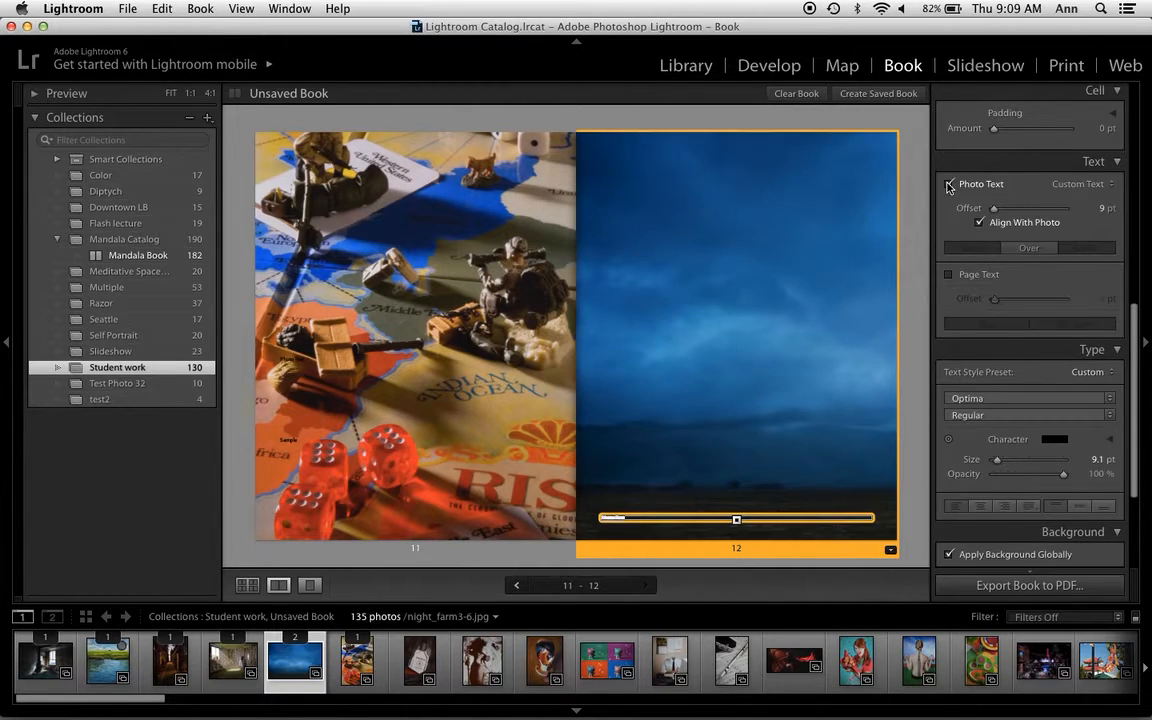
# Enable Photo Text on page 12's sky photo, raise its offset to the top and enlarge the Sample caption.
pyautogui.click(948, 184)
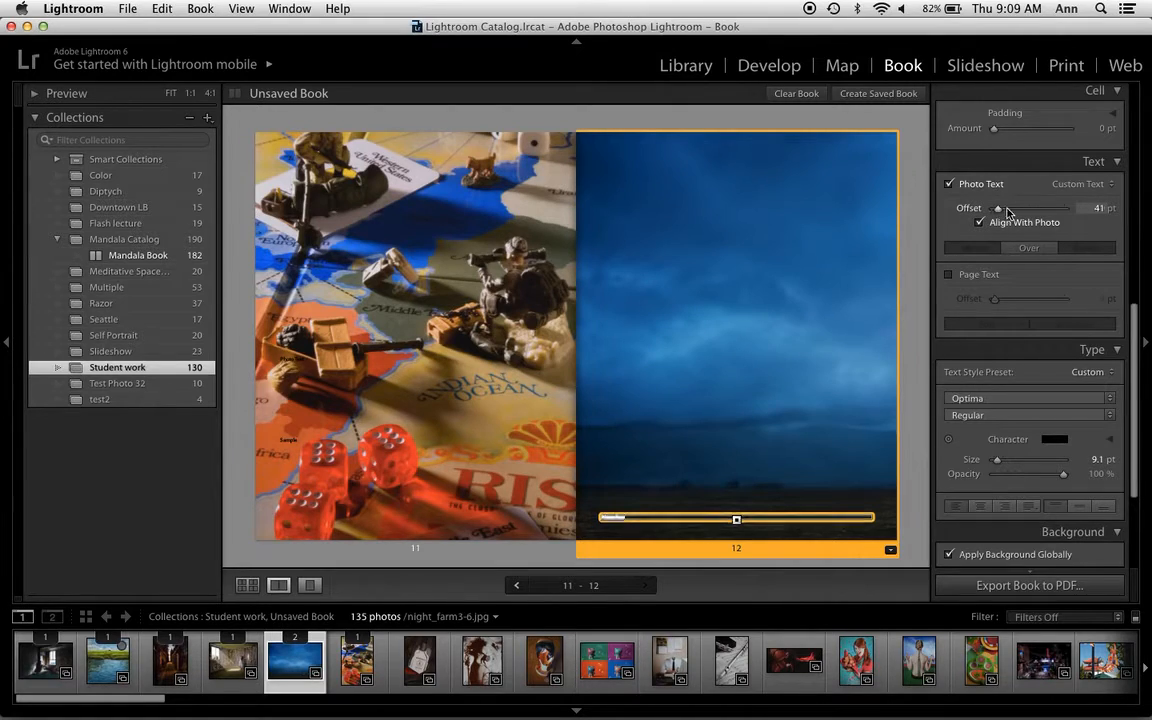
pyautogui.moveTo(996, 206); pyautogui.dragTo(1048, 206)
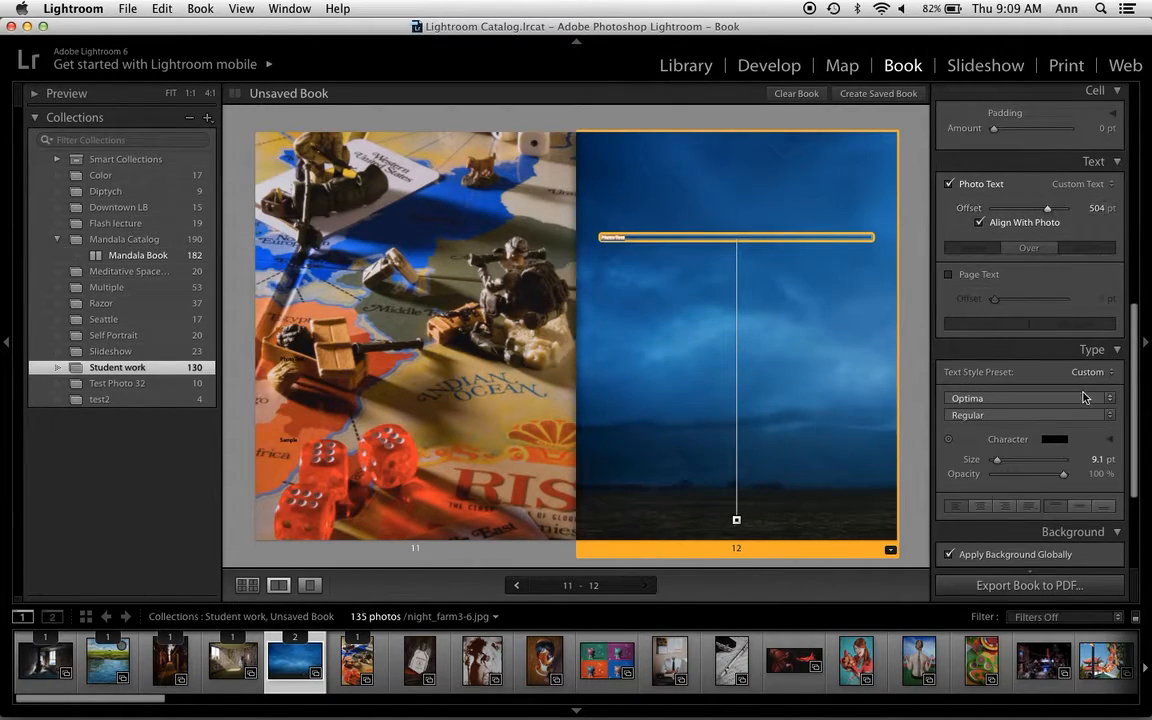
pyautogui.moveTo(996, 460); pyautogui.dragTo(1014, 460)
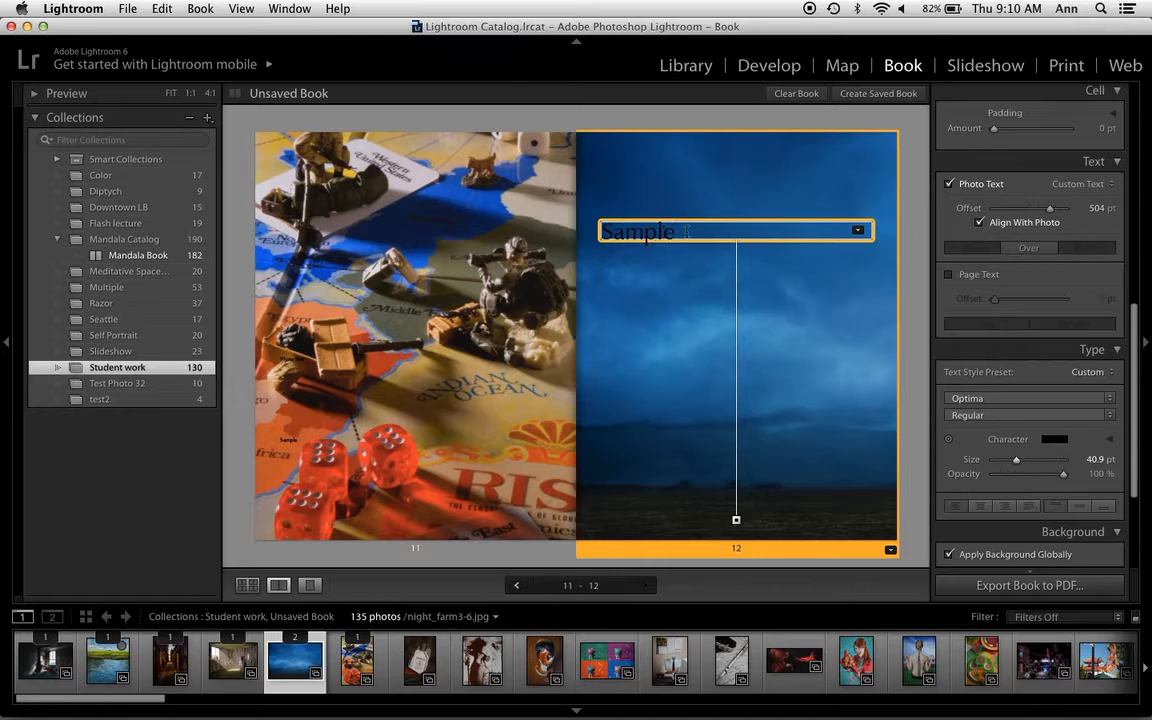
pyautogui.doubleClick(636, 232)
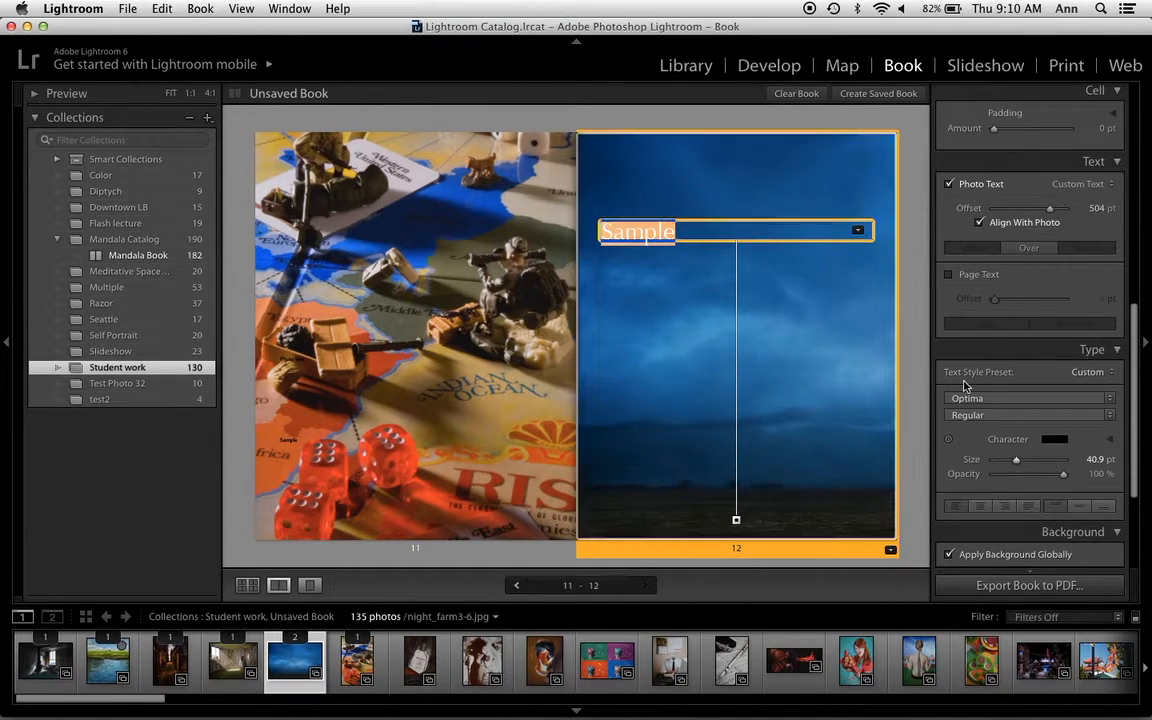
pyautogui.click(1054, 440)
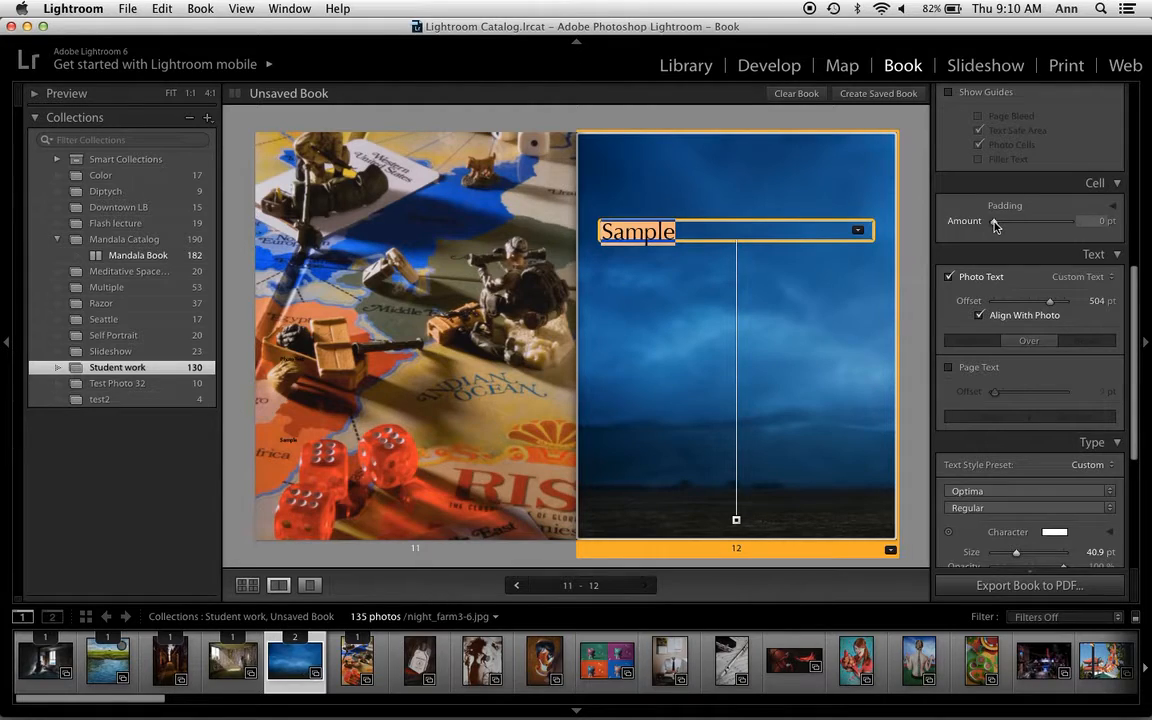
# Inset the Sample caption with cell padding, try photo cell padding then reset it to 0 pt, and return to the page grid.
pyautogui.moveTo(996, 220); pyautogui.dragTo(1004, 220)
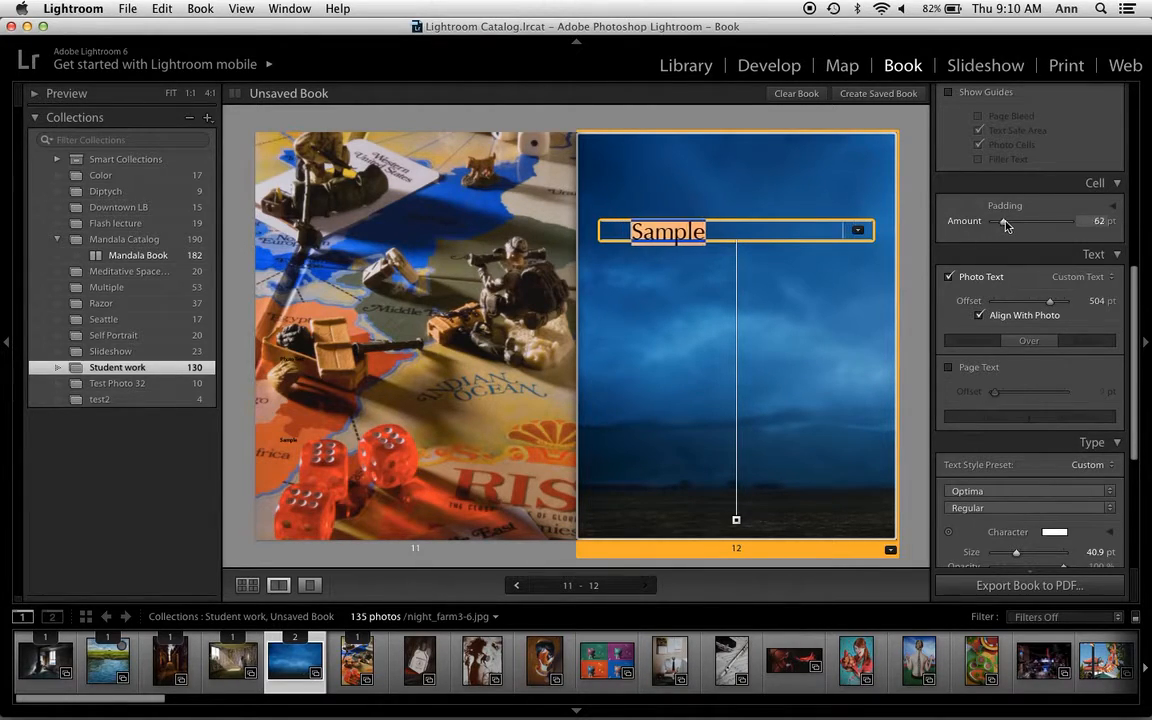
pyautogui.moveTo(1030, 220); pyautogui.dragTo(1000, 220)
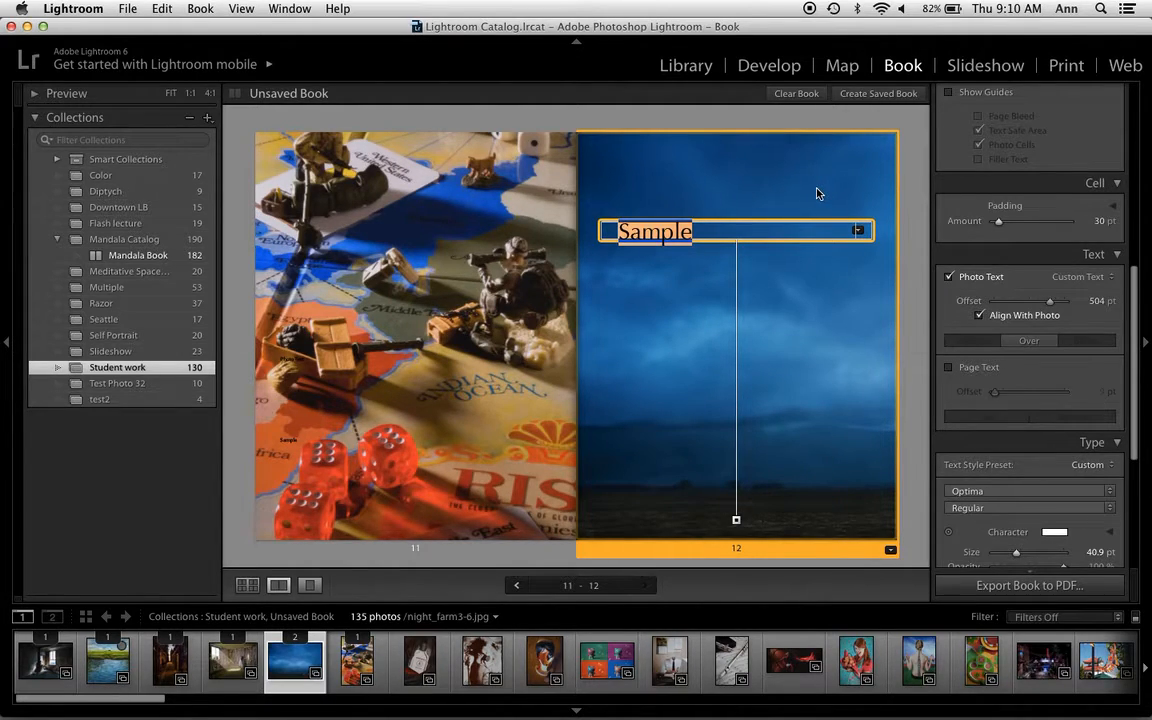
pyautogui.moveTo(772, 184)
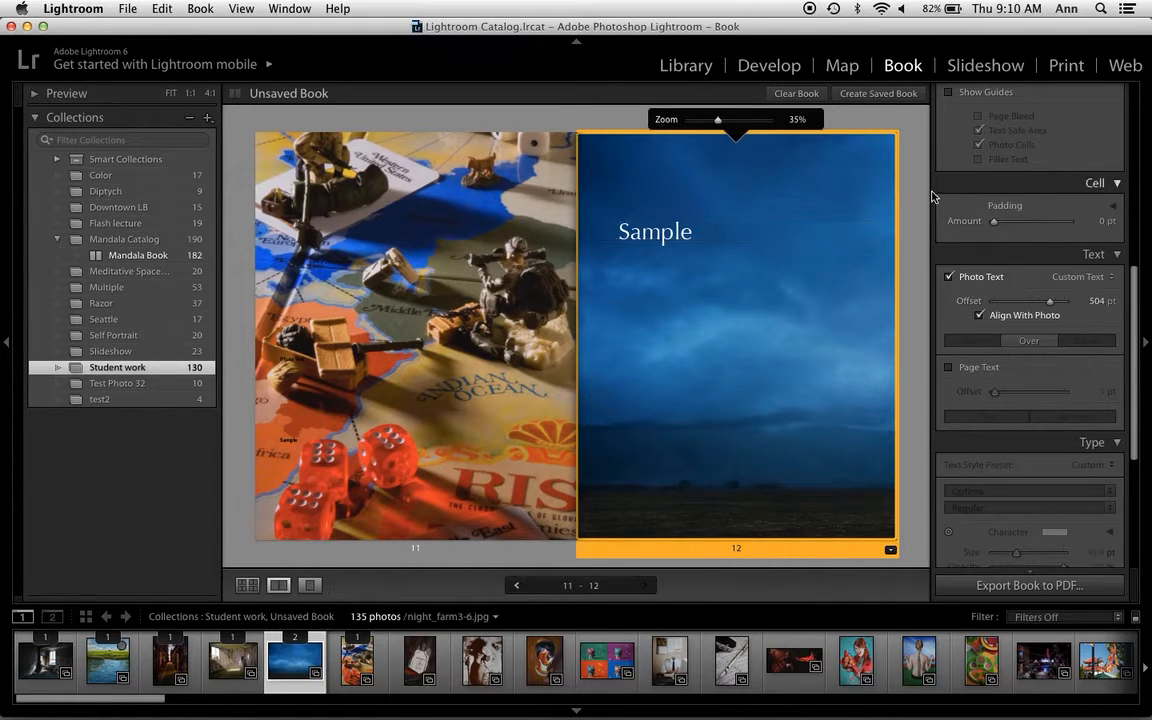
pyautogui.moveTo(994, 220); pyautogui.dragTo(1000, 220)
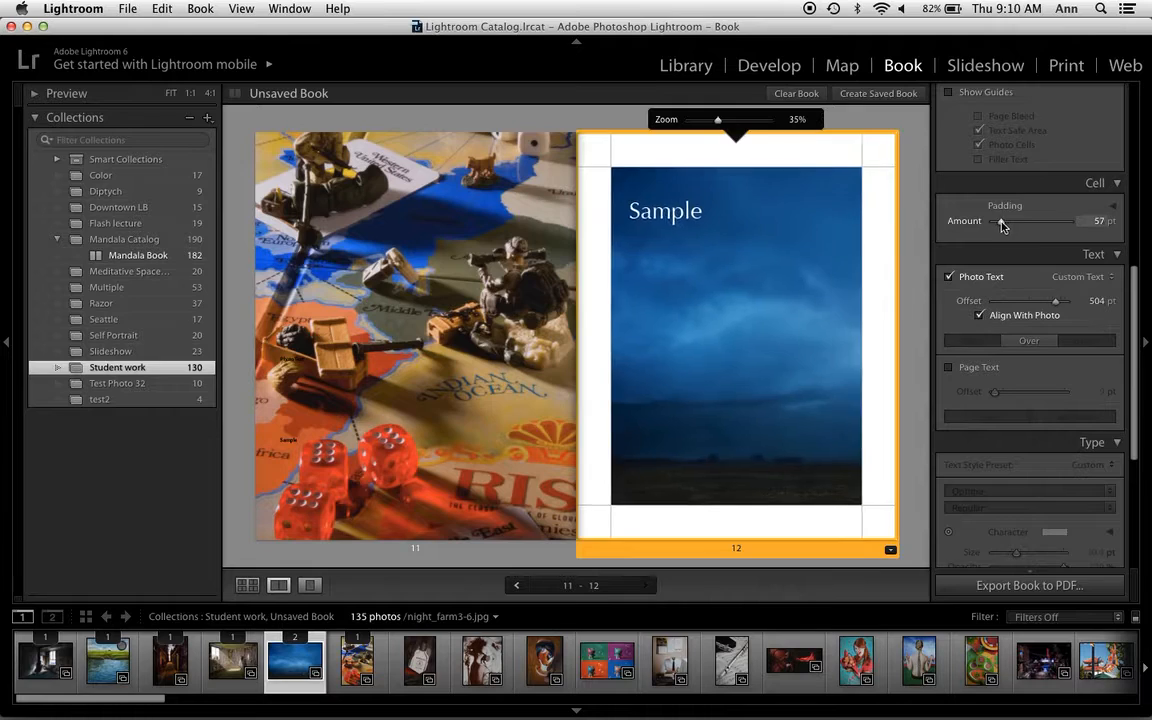
pyautogui.moveTo(1010, 220); pyautogui.dragTo(1000, 220)
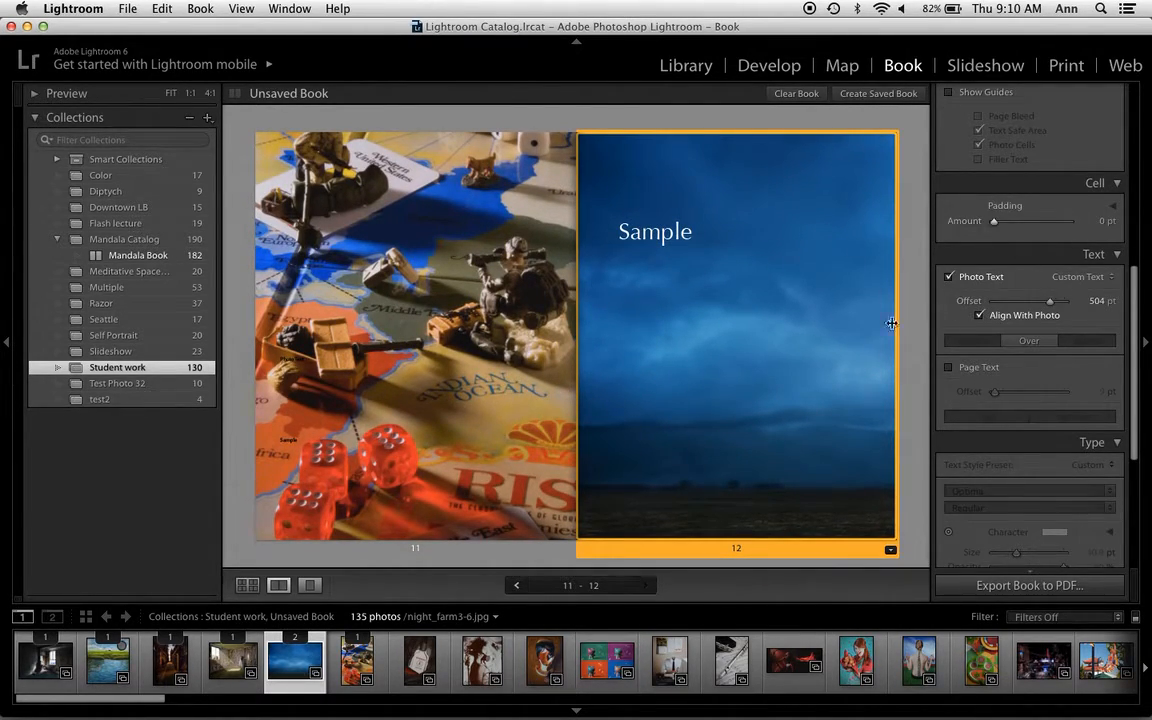
pyautogui.click(248, 584)
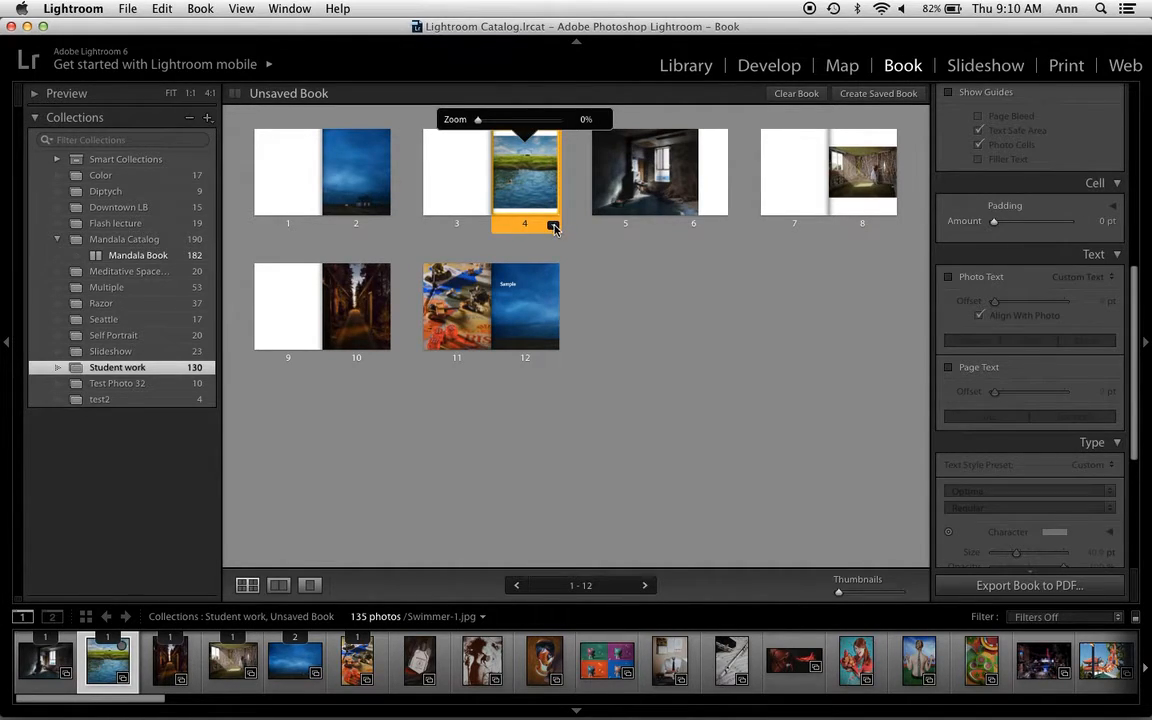
# Choose a 3 Photos template from page 4's Modify Page menu.
pyautogui.click(552, 224)
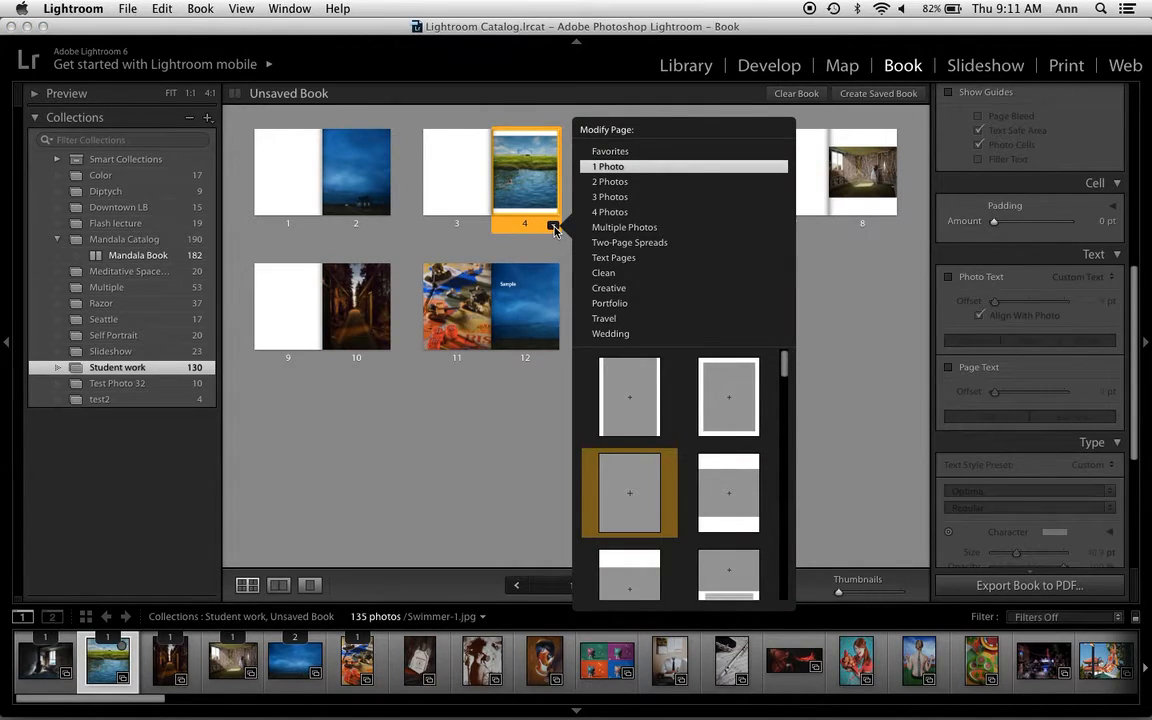
pyautogui.moveTo(616, 222)
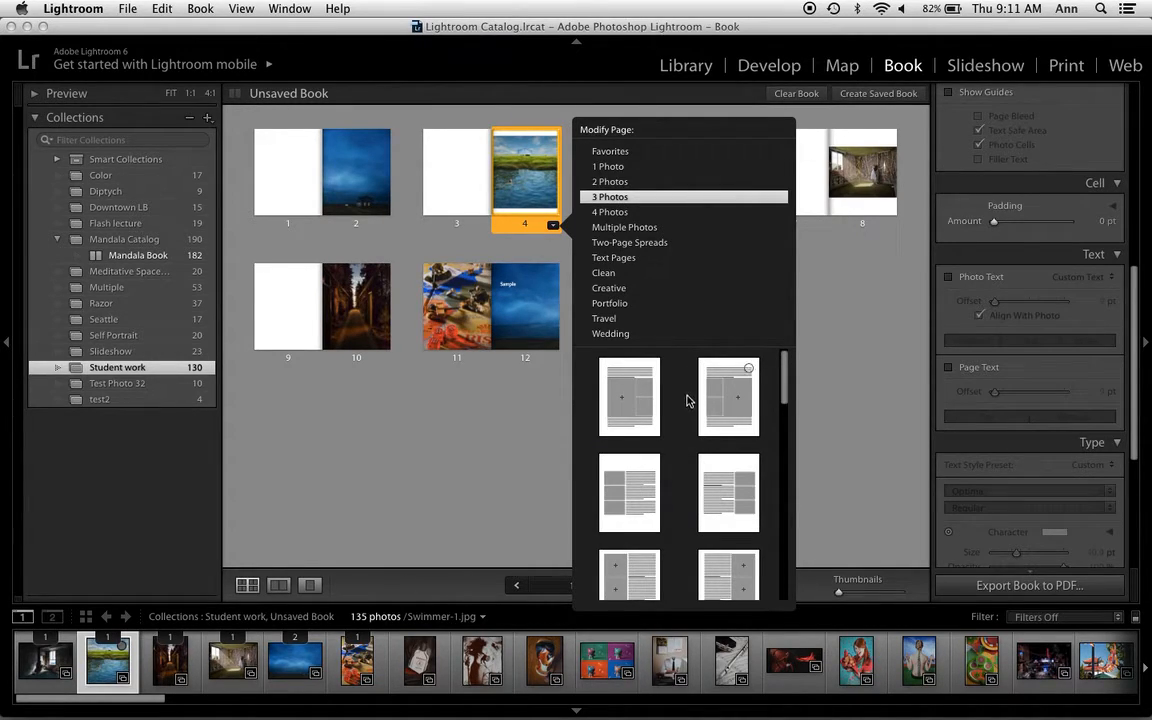
pyautogui.scroll(-3)
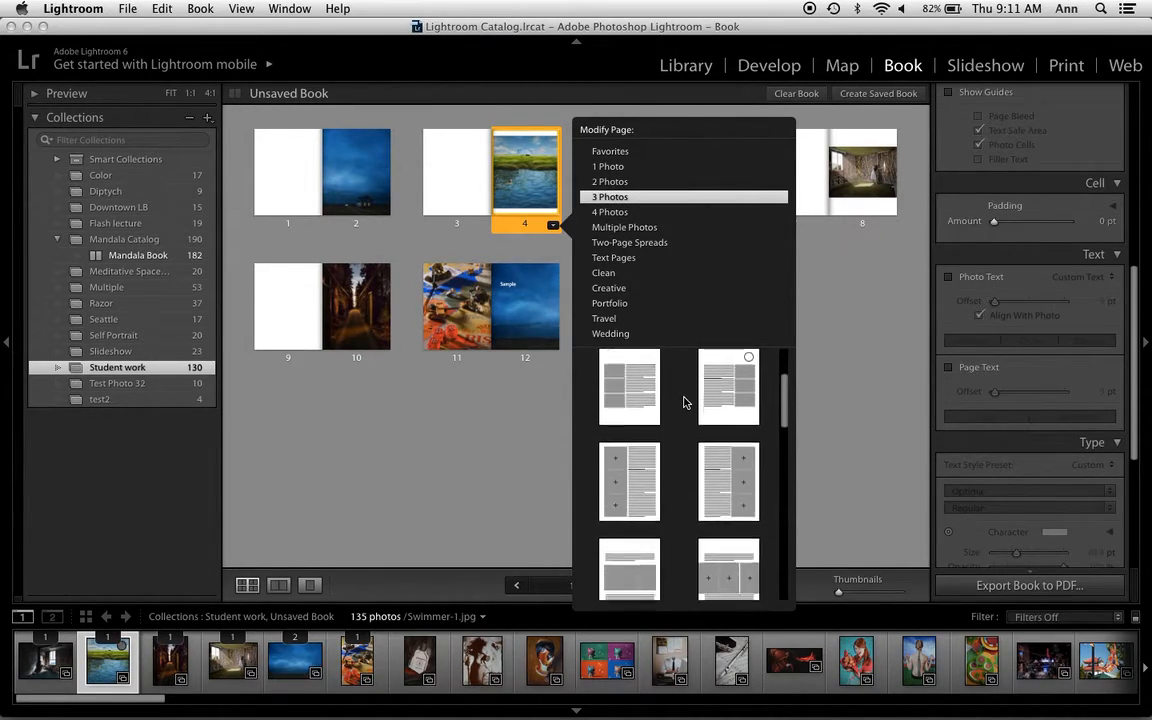
pyautogui.scroll(-3)
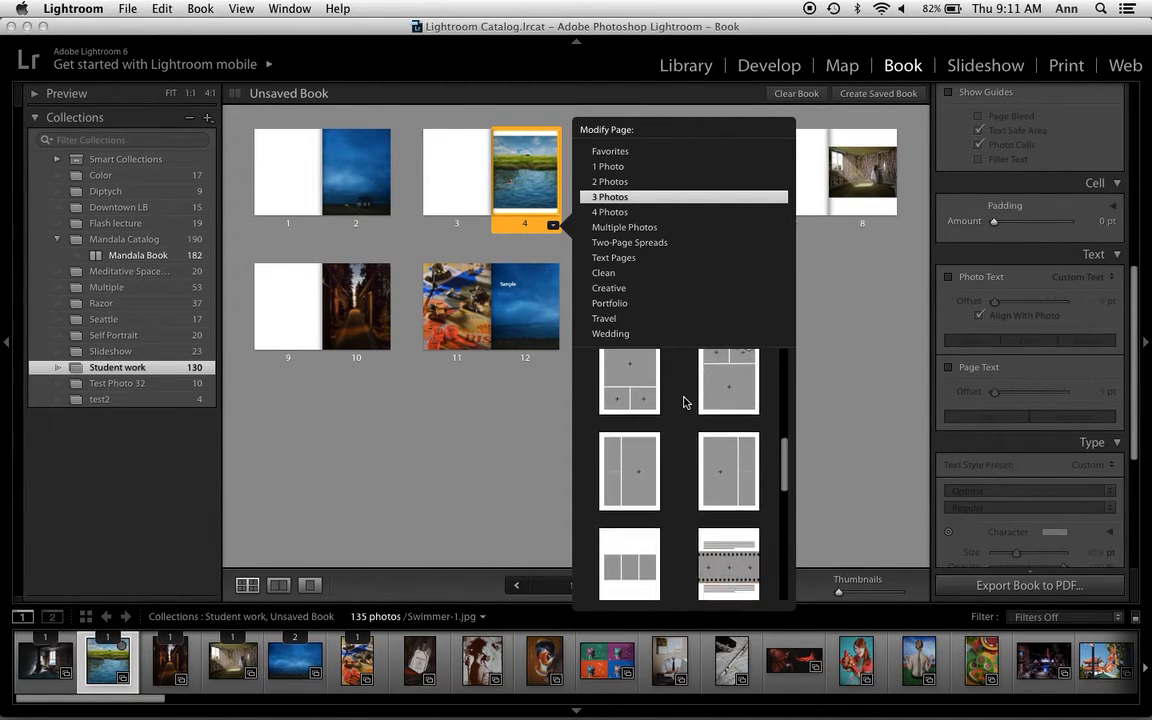
pyautogui.scroll(-3)
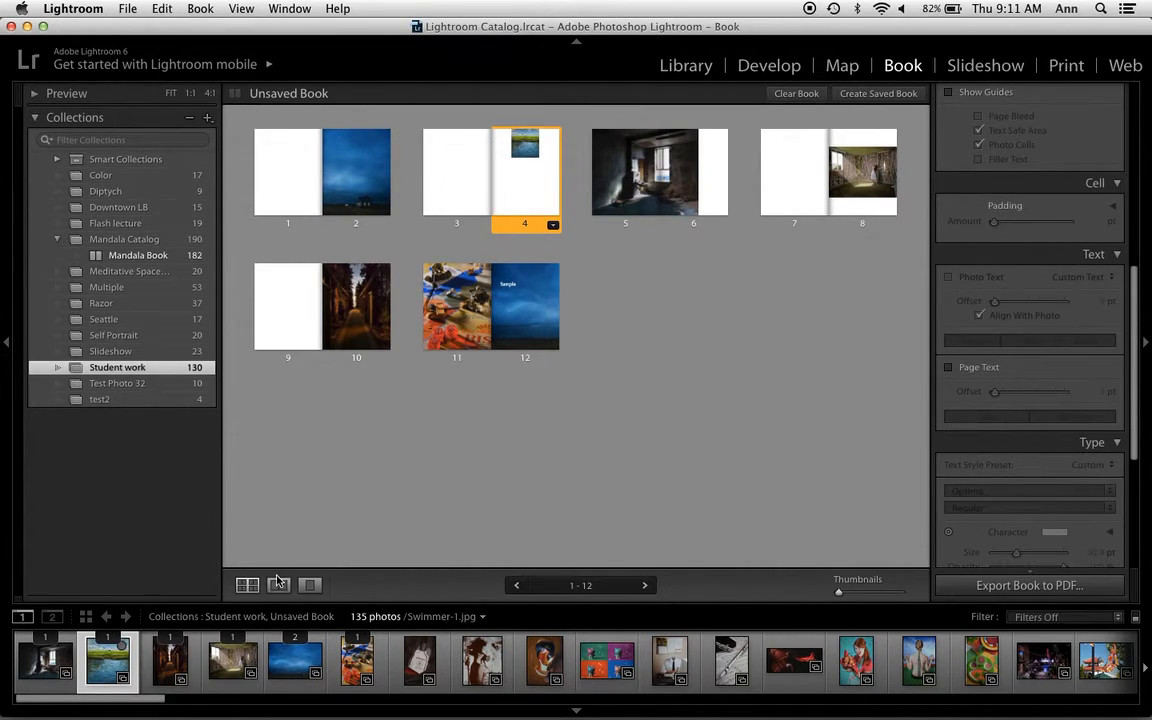
# View pages 3-4 as a spread and zoom the swimmer photo on page 4 to fill its cell.
pyautogui.click(280, 584)
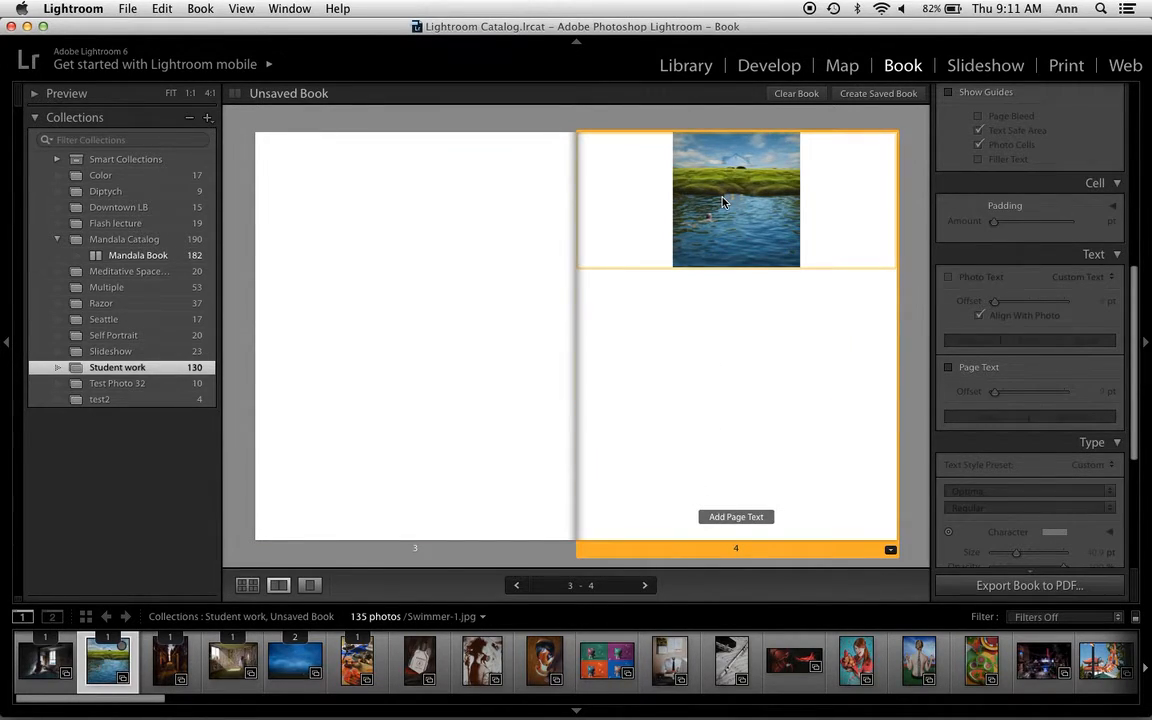
pyautogui.click(736, 200)
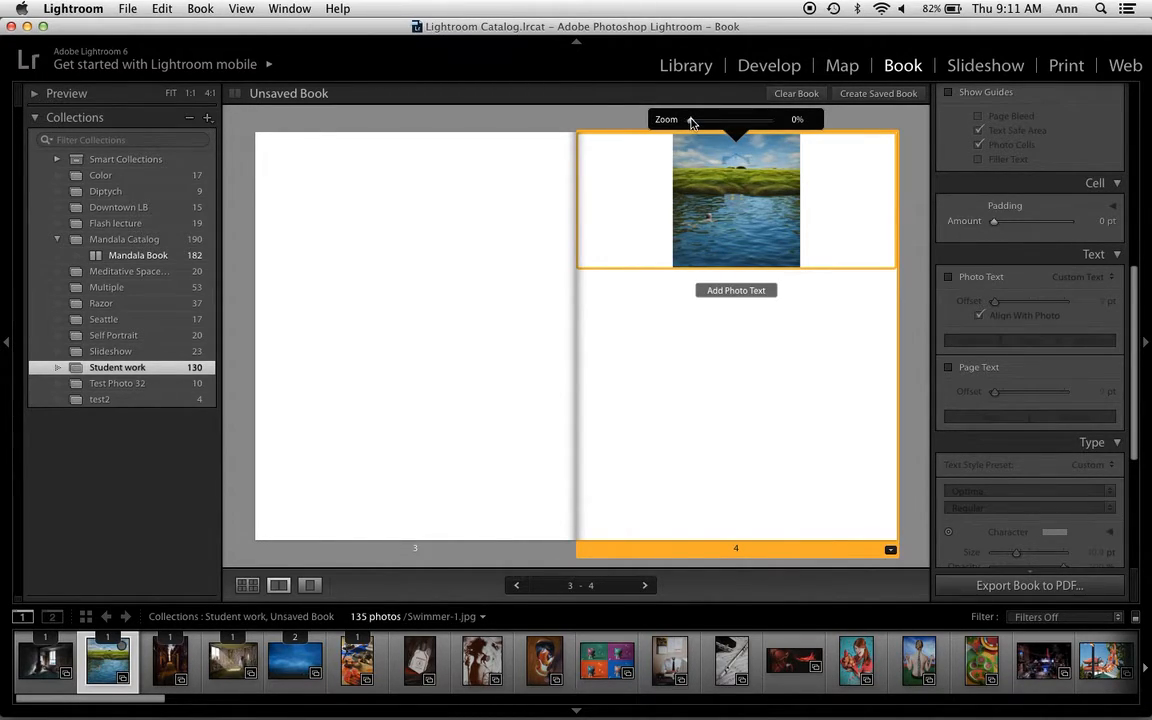
pyautogui.moveTo(692, 120); pyautogui.dragTo(724, 120)
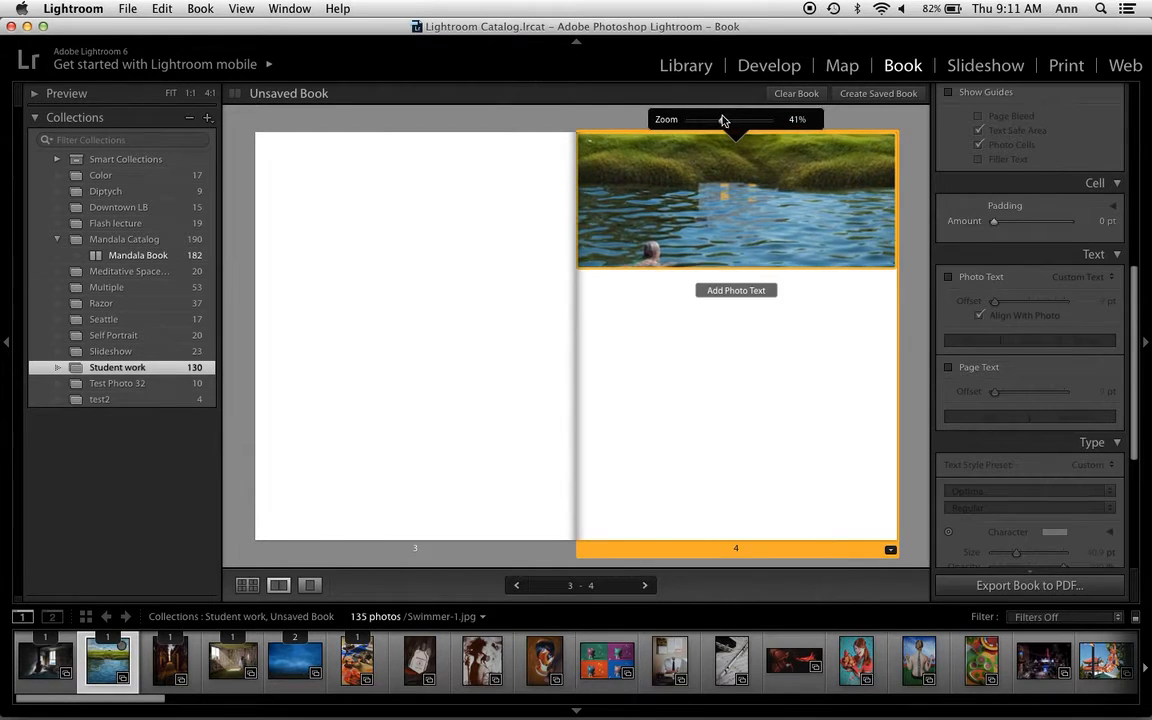
pyautogui.moveTo(740, 120); pyautogui.dragTo(720, 120)
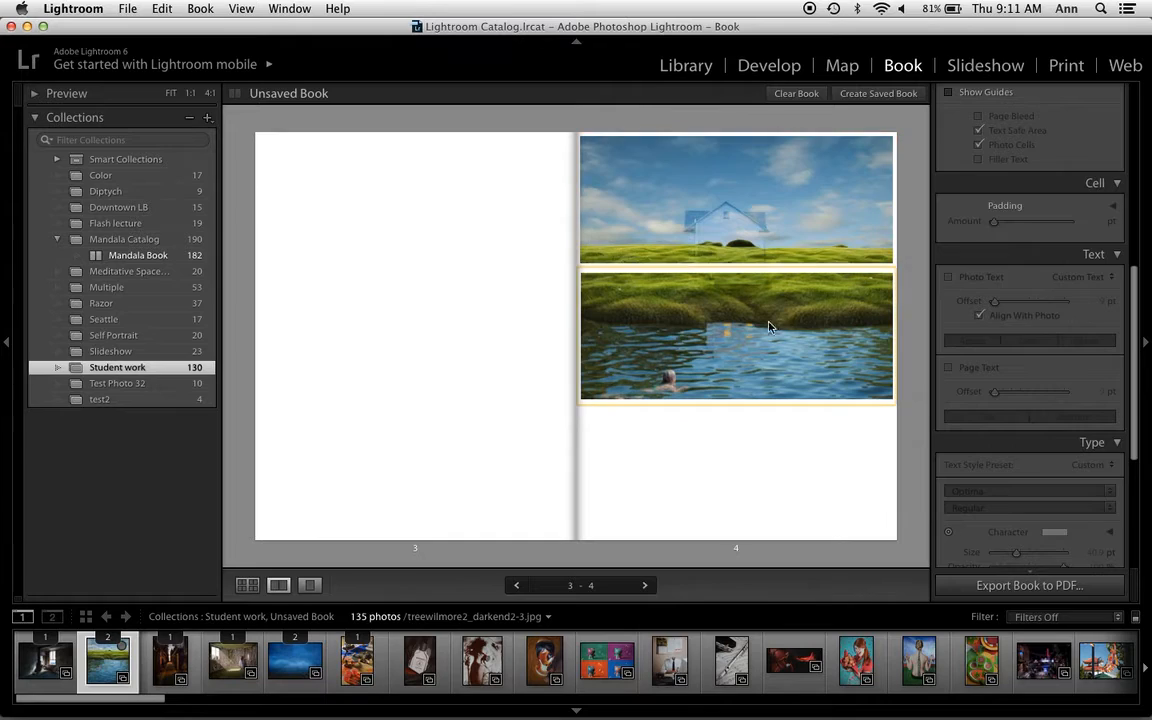
pyautogui.moveTo(730, 316)
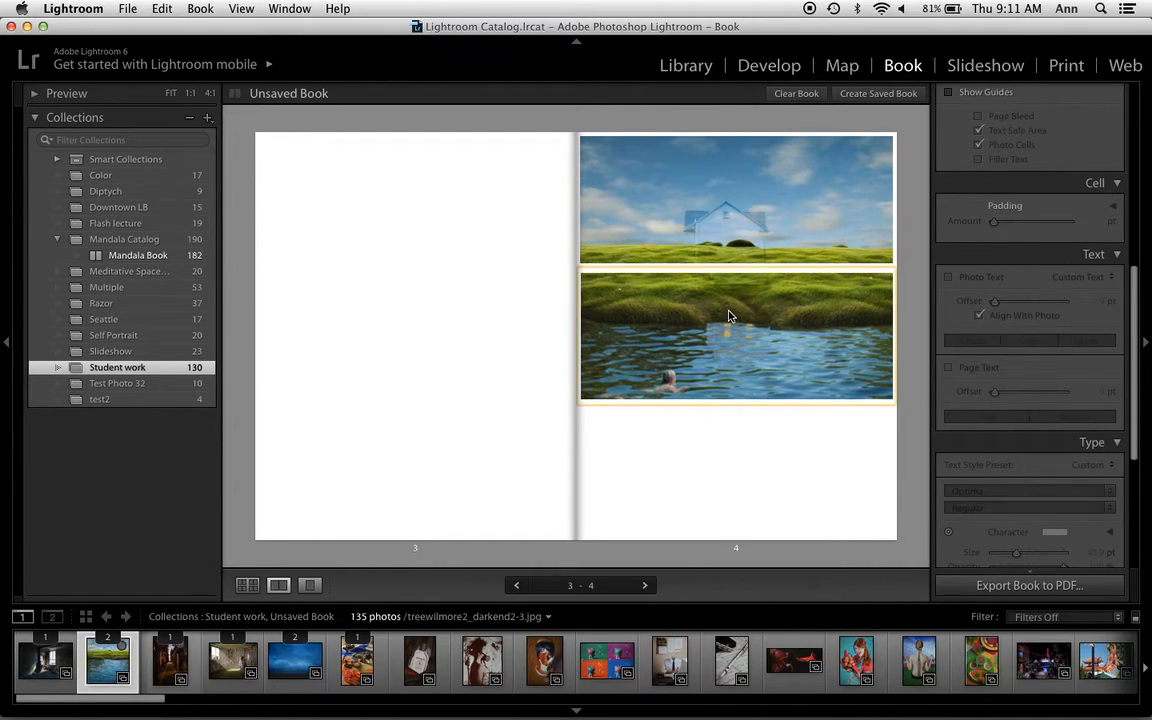